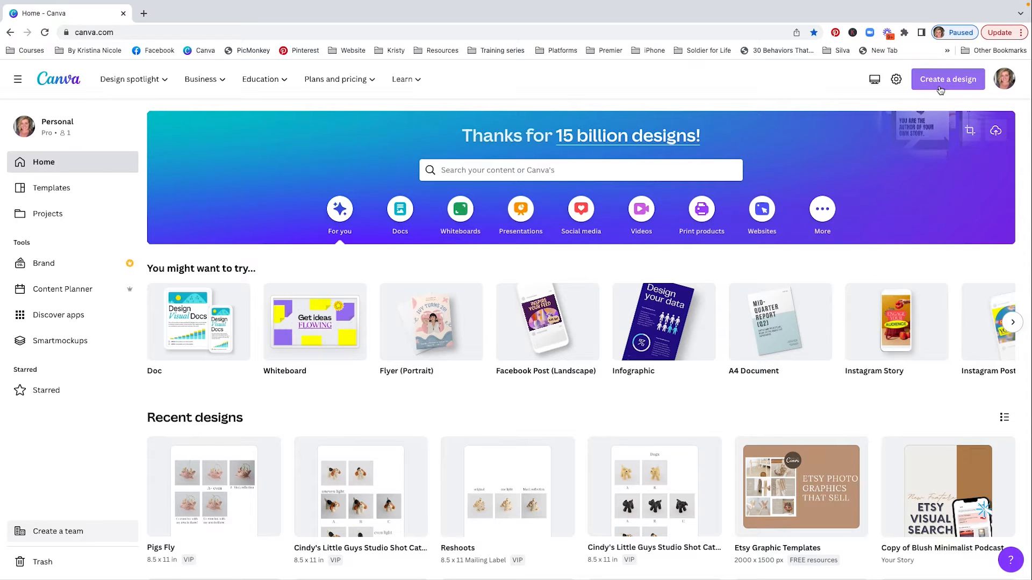
Bring up Canva's custom size options for a new design from the top bar
left_click(948, 79)
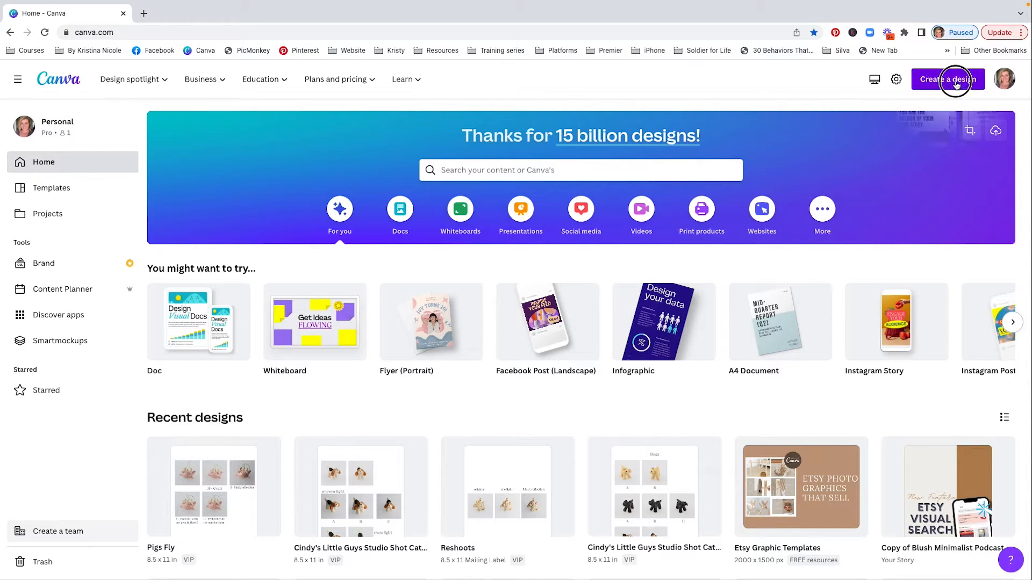
left_click(947, 79)
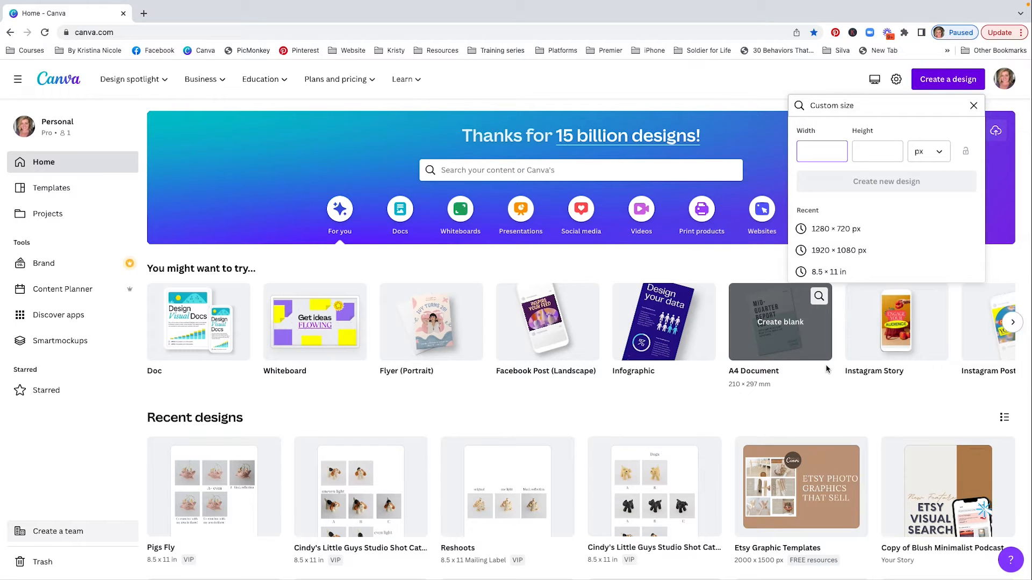
Create a new blank design with width 2667 px and height 2000 px
left_click(821, 150)
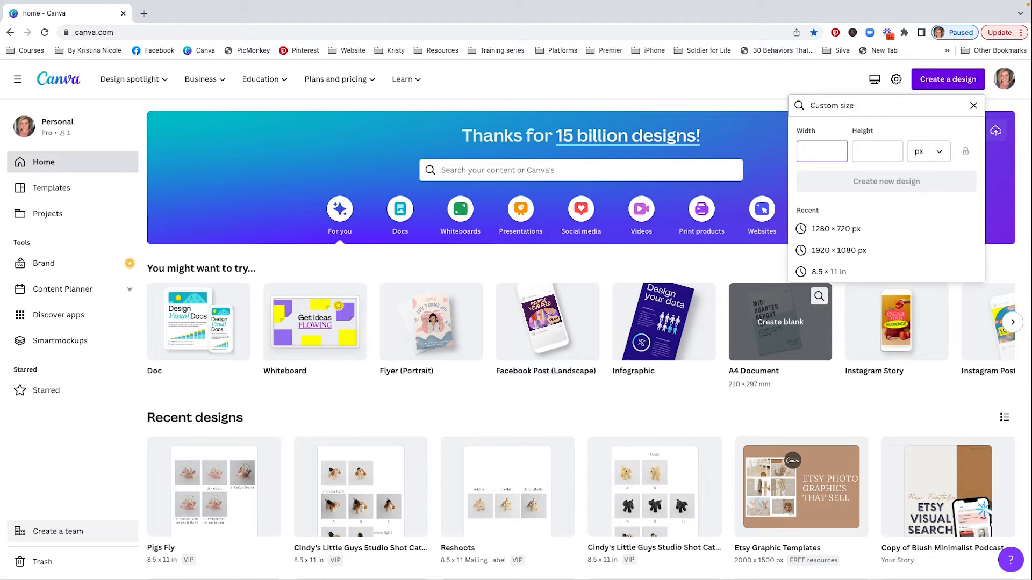
type("2")
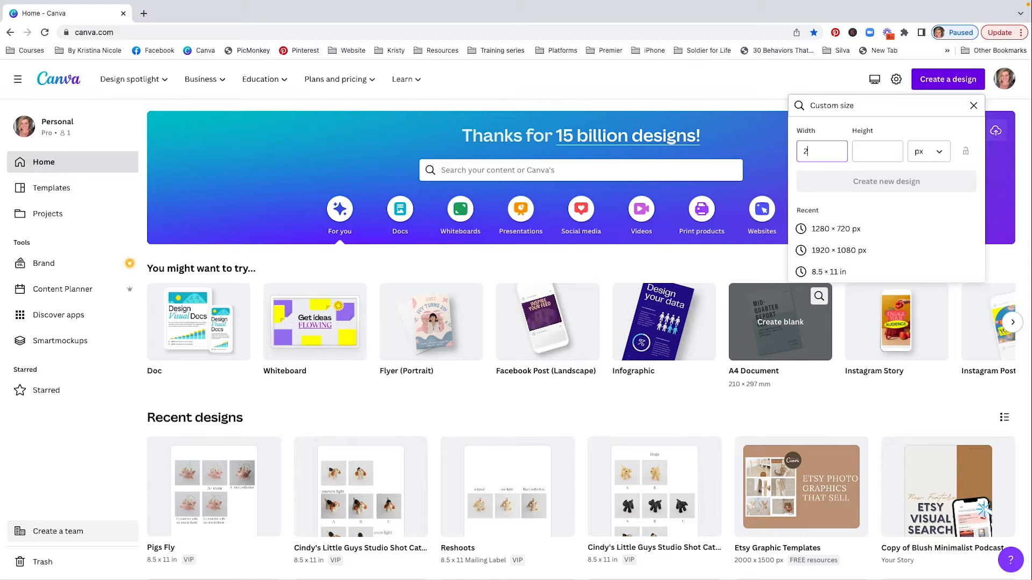
type("2667")
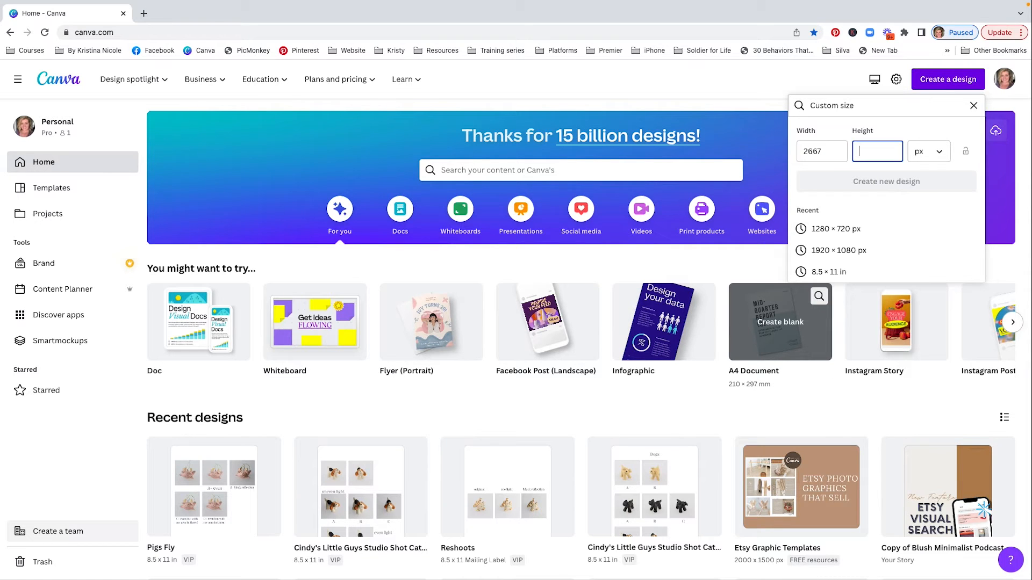
type("2000")
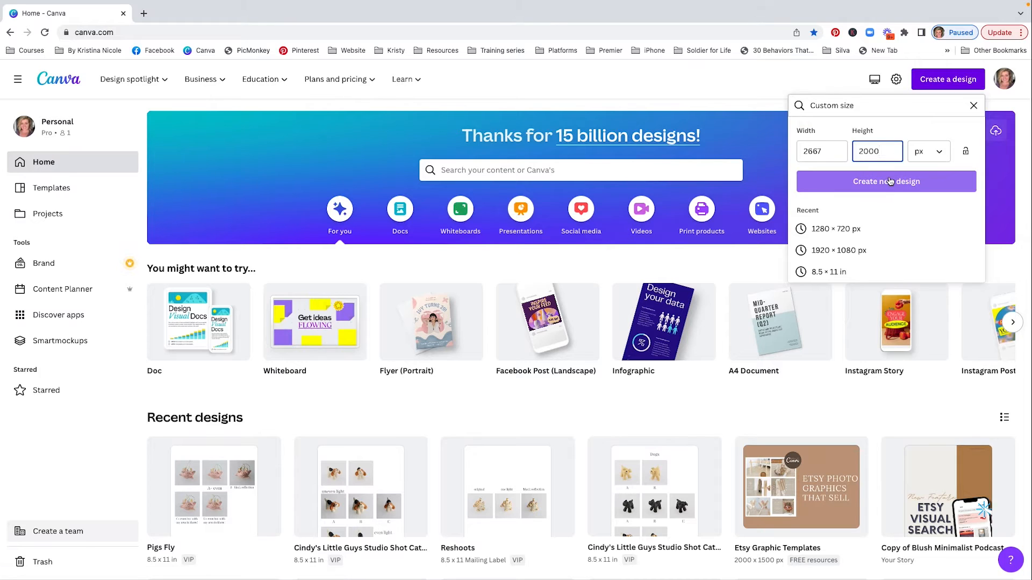
left_click(886, 181)
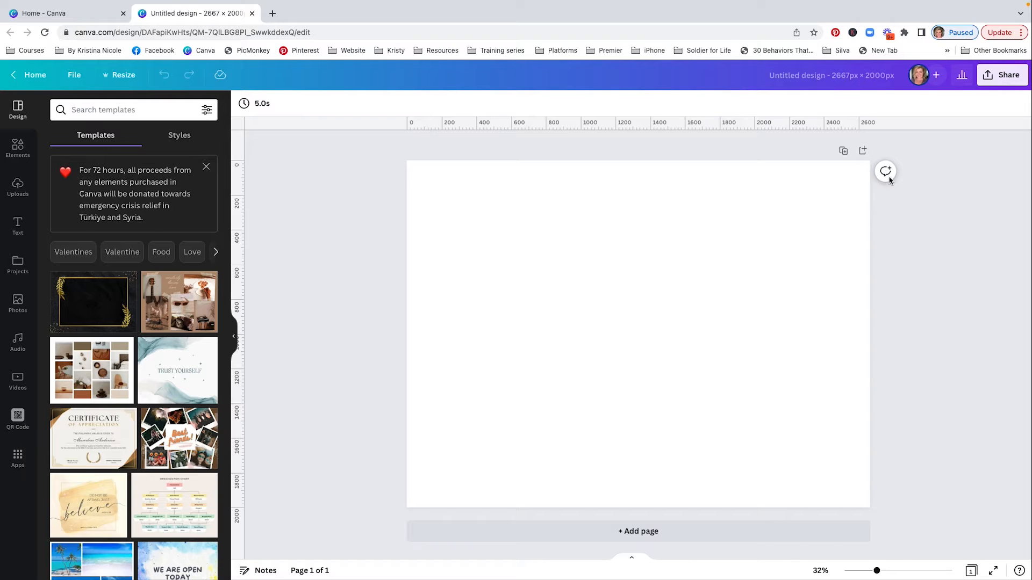
Dismiss the donation notice and show the previously uploaded images
left_click(638, 332)
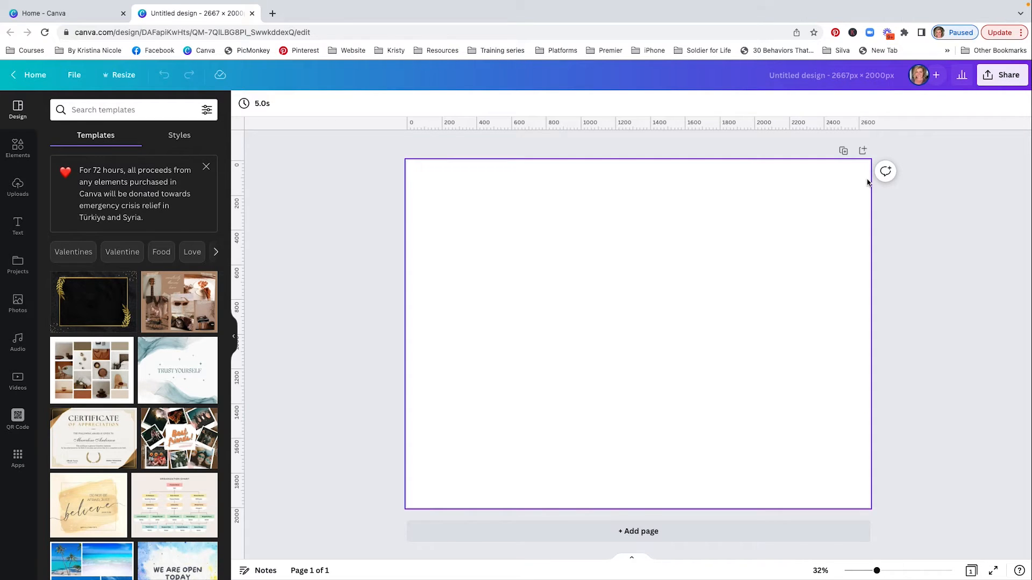
left_click(206, 166)
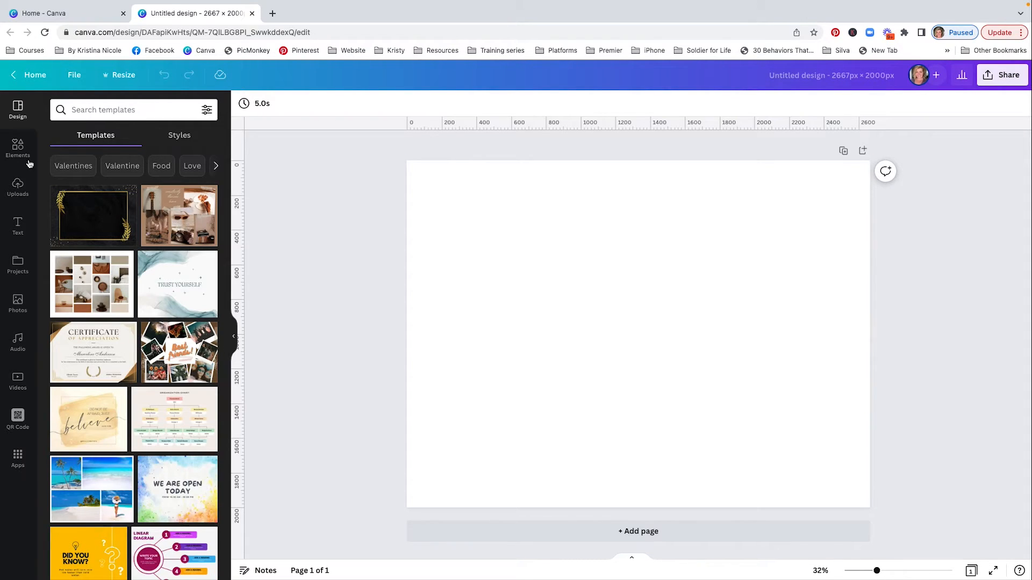
left_click(17, 186)
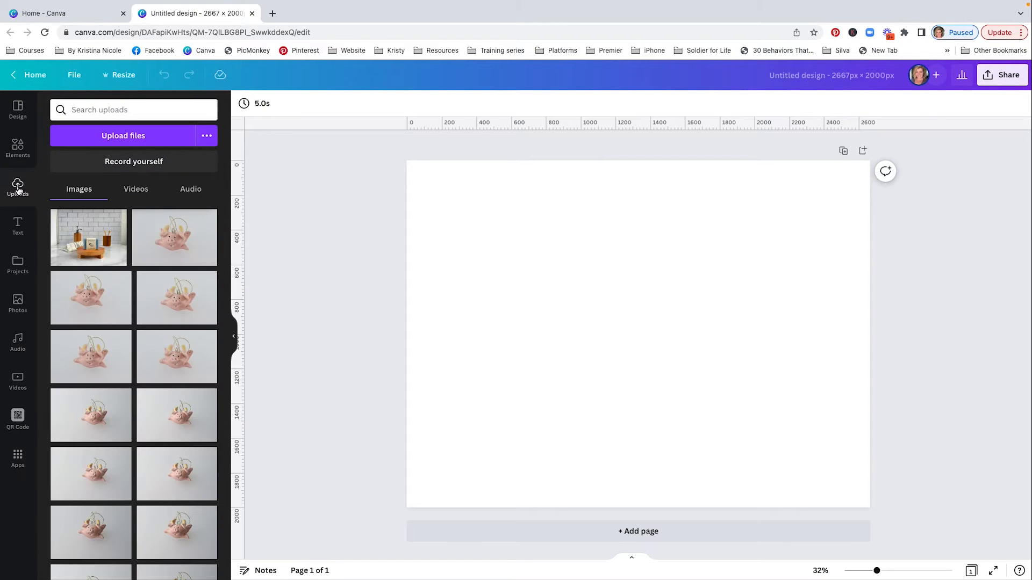
Start uploading a file from the computer, browsing into the Youtube 2023 folder
left_click(123, 136)
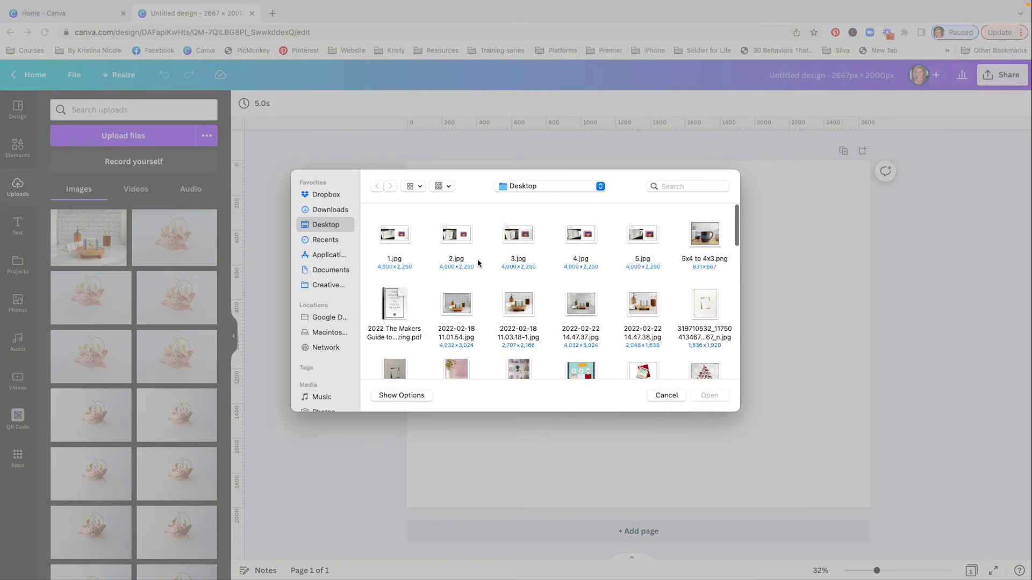
left_click(549, 186)
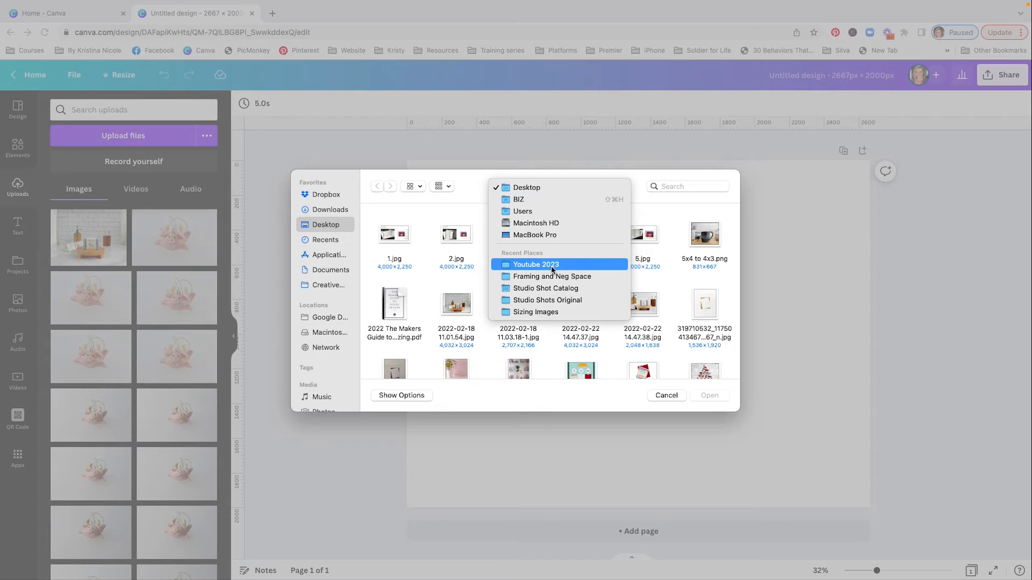
left_click(536, 264)
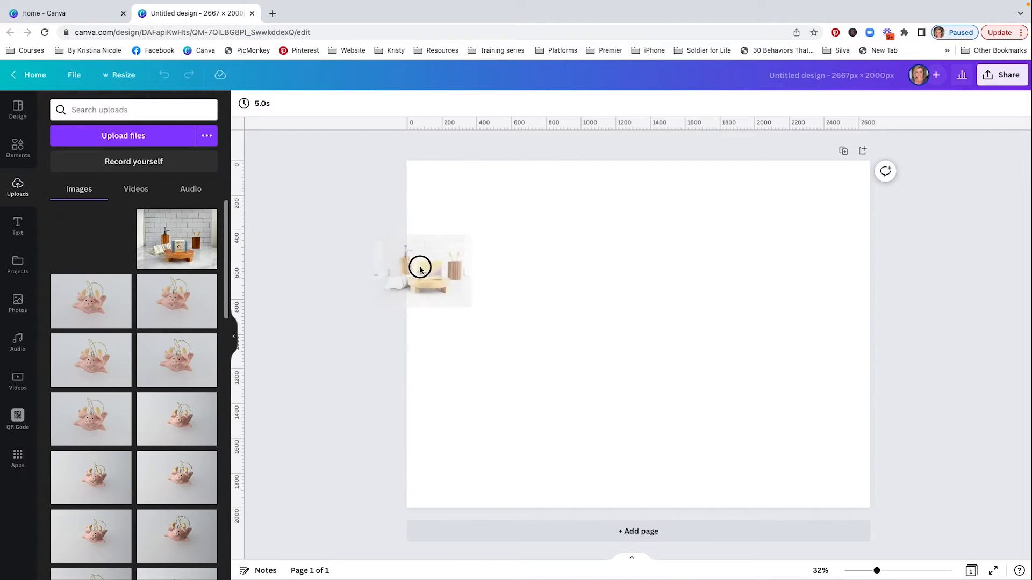
Place the uploaded soap photo on the page so it fills the canvas
left_click(422, 267)
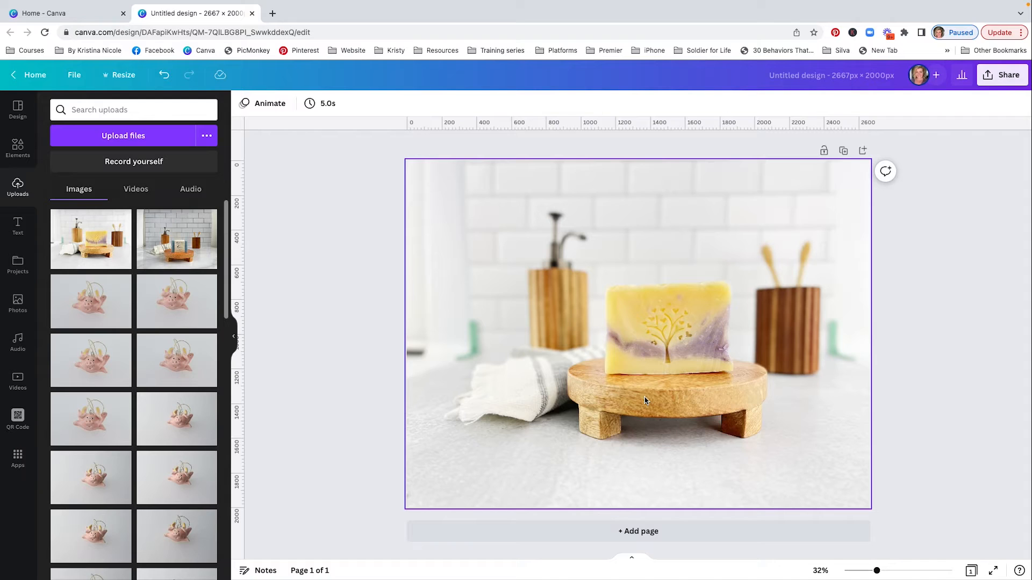
mouse_move(591, 271)
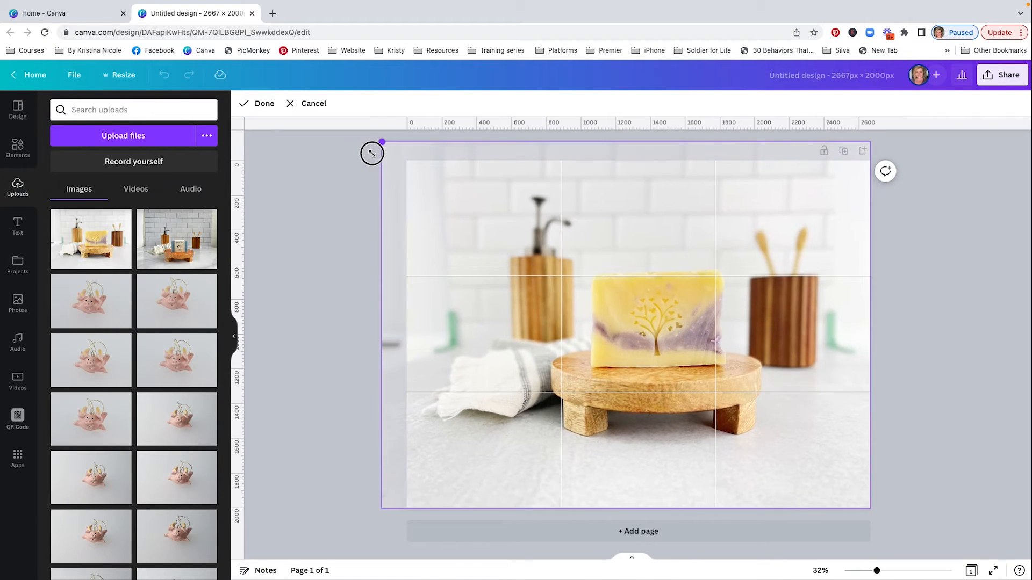
Scale the soap photo beyond the page edges and reposition it so the soap bar sits centred
left_click_drag(383, 142, 296, 139)
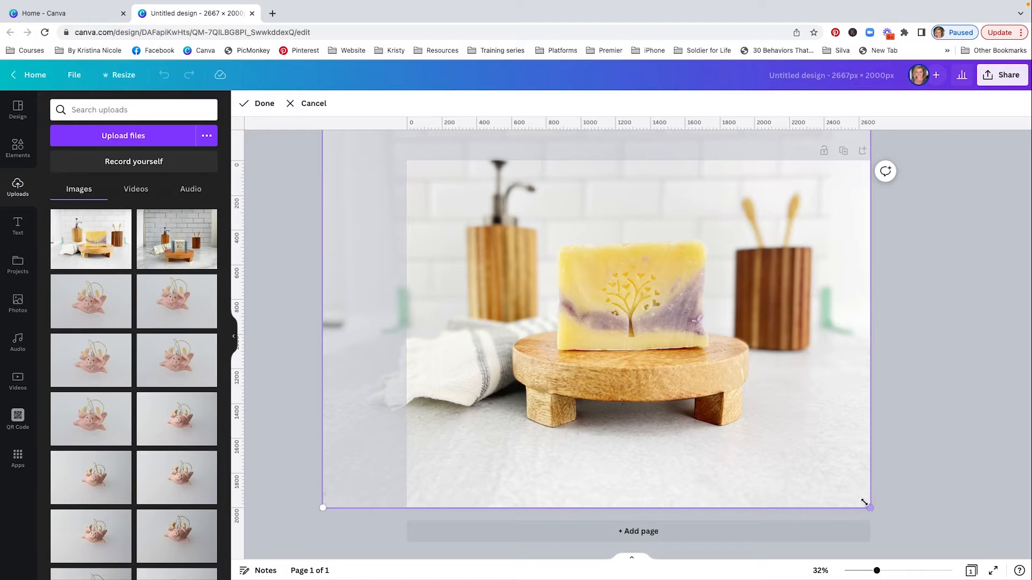
left_click_drag(868, 505, 919, 541)
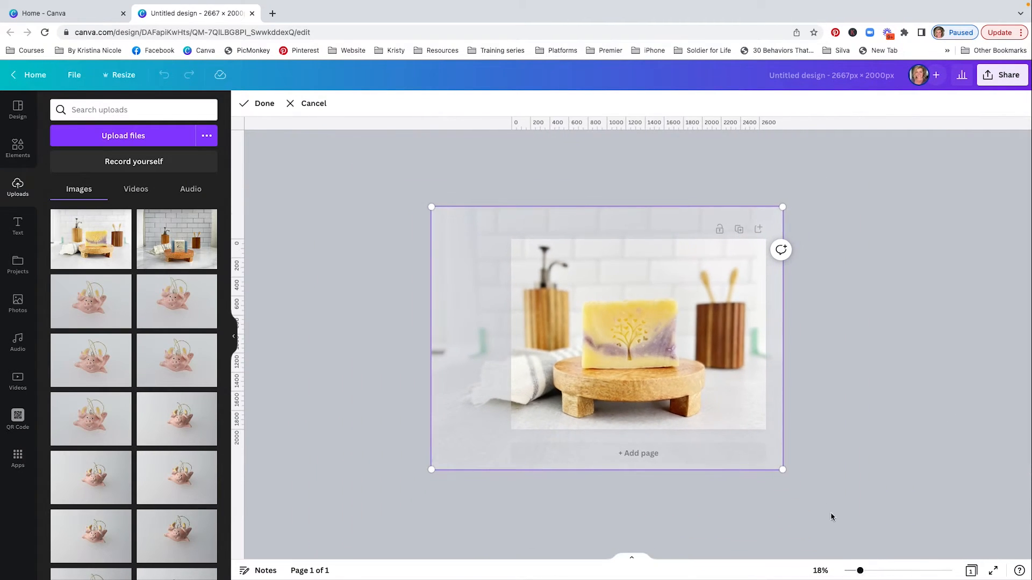
left_click_drag(783, 469, 816, 495)
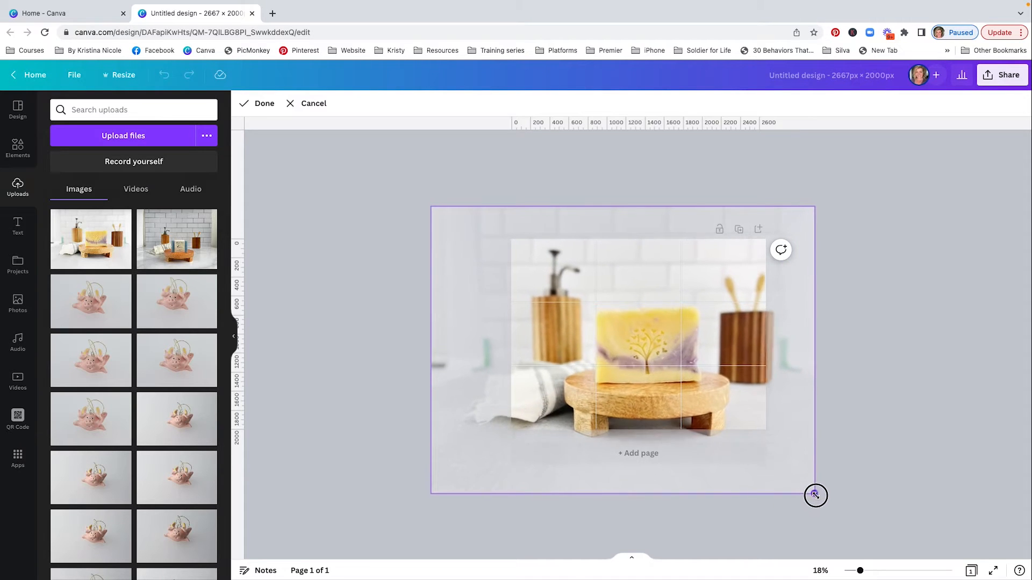
left_click_drag(814, 495, 670, 411)
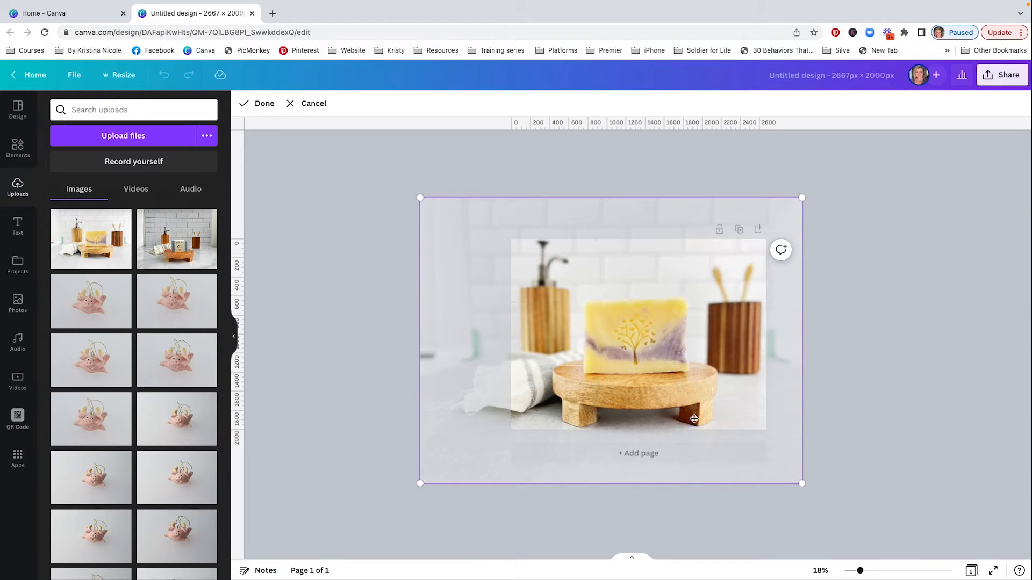
mouse_move(716, 404)
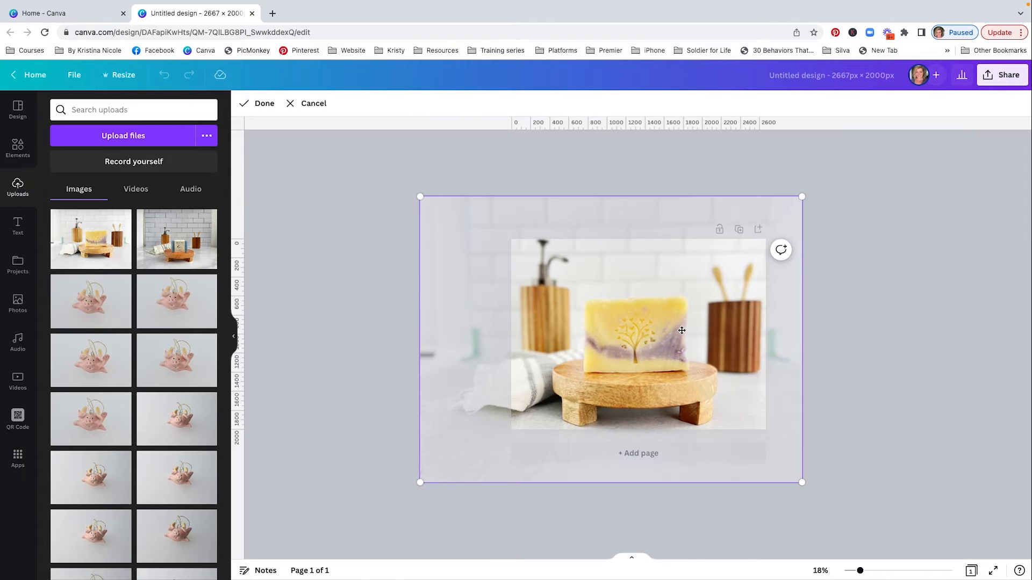
mouse_move(821, 237)
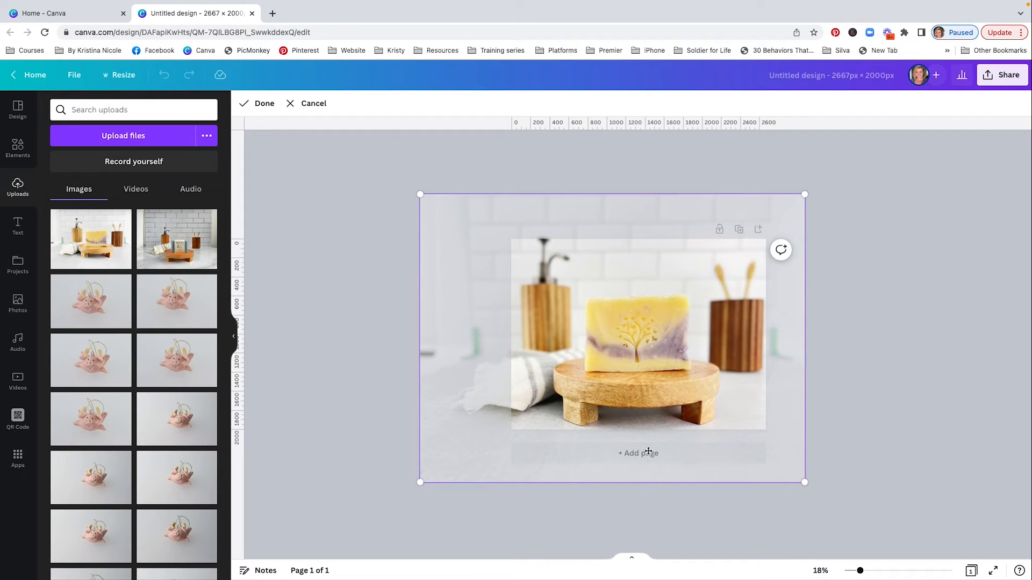
mouse_move(763, 435)
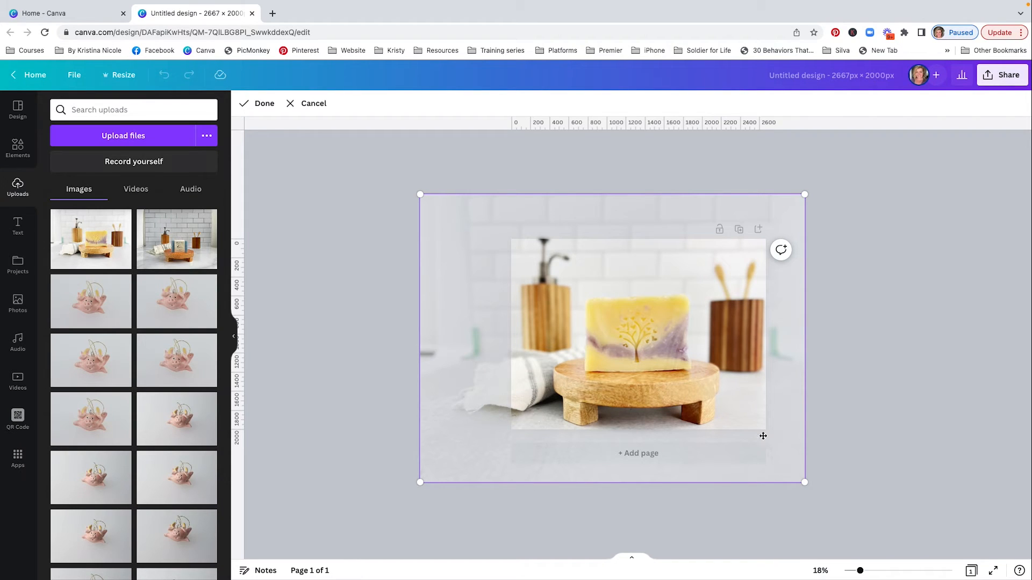
mouse_move(816, 209)
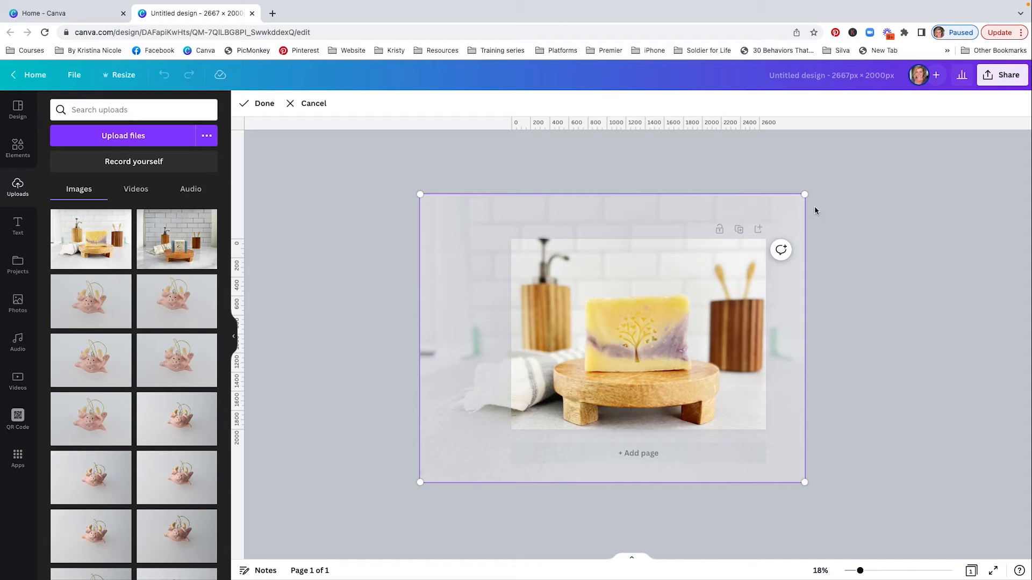
left_click_drag(804, 195, 799, 201)
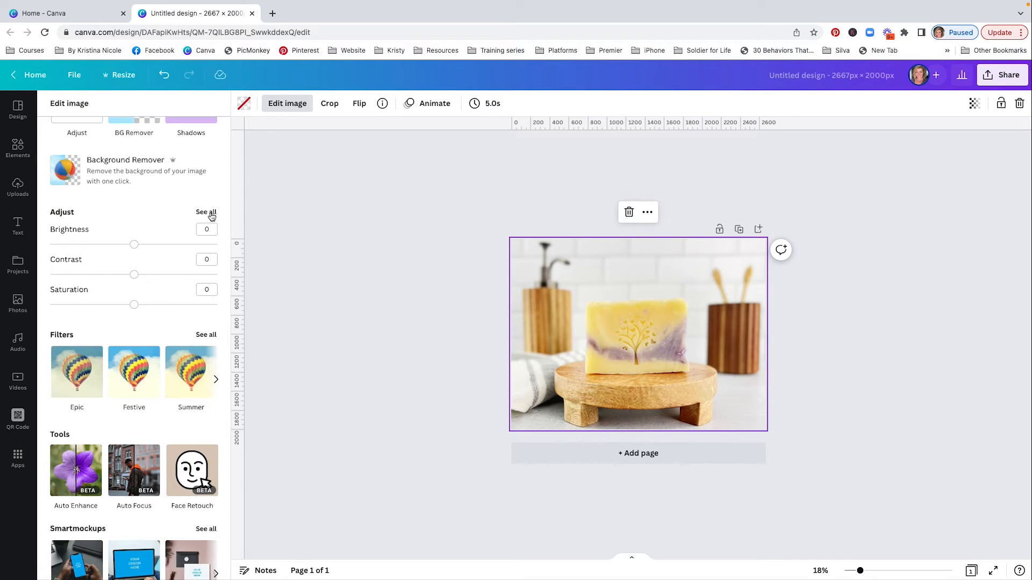
Leave the adjustments unchanged, browse the effects list, and return to the uploaded images
left_click(206, 211)
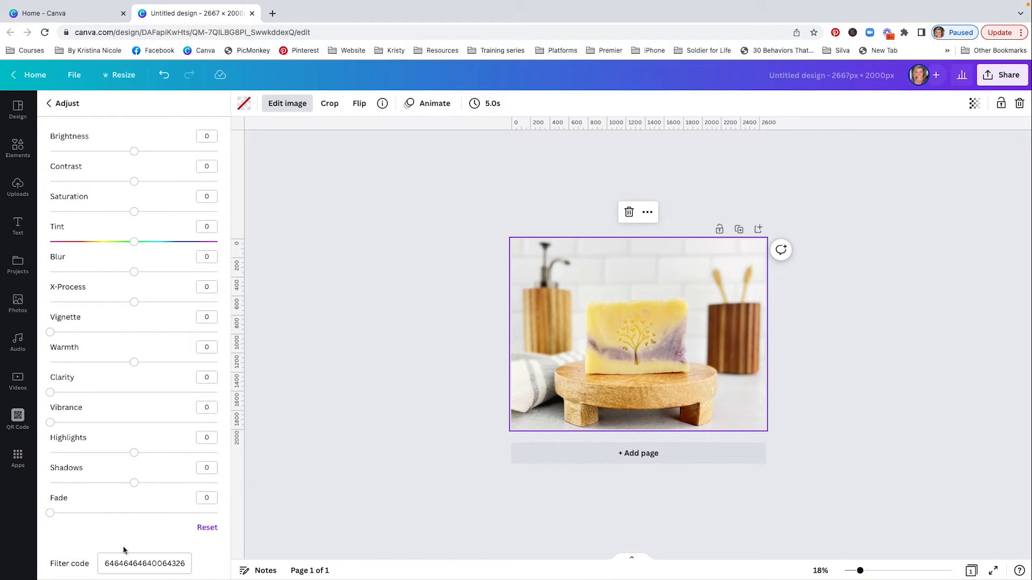
left_click(48, 104)
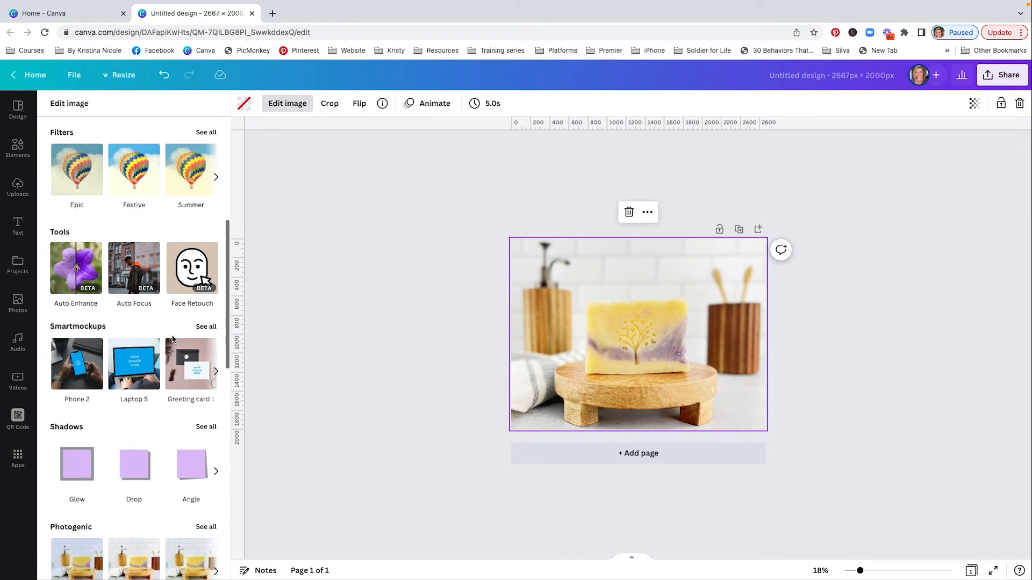
scroll("down", 3)
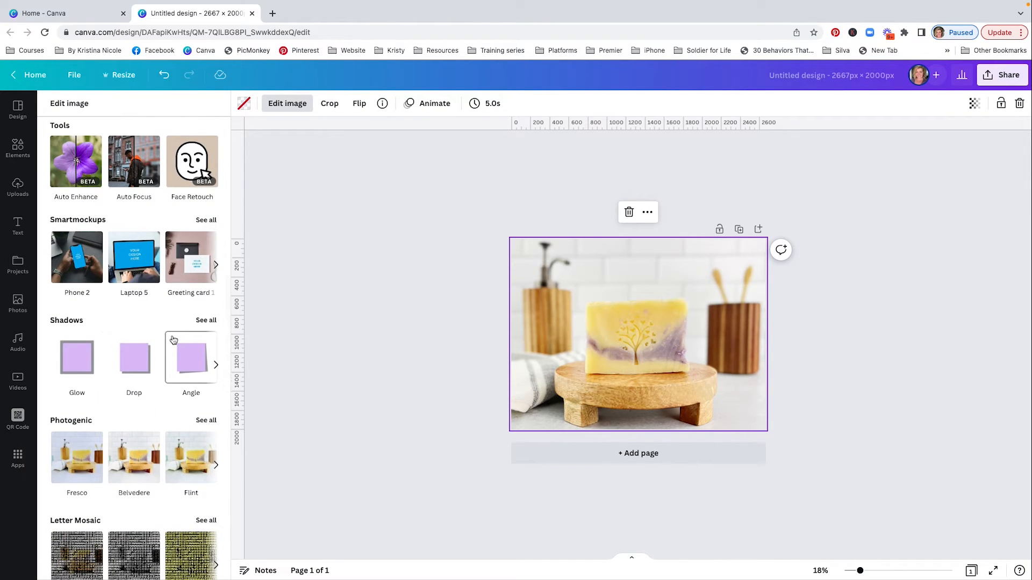
scroll("down", 3)
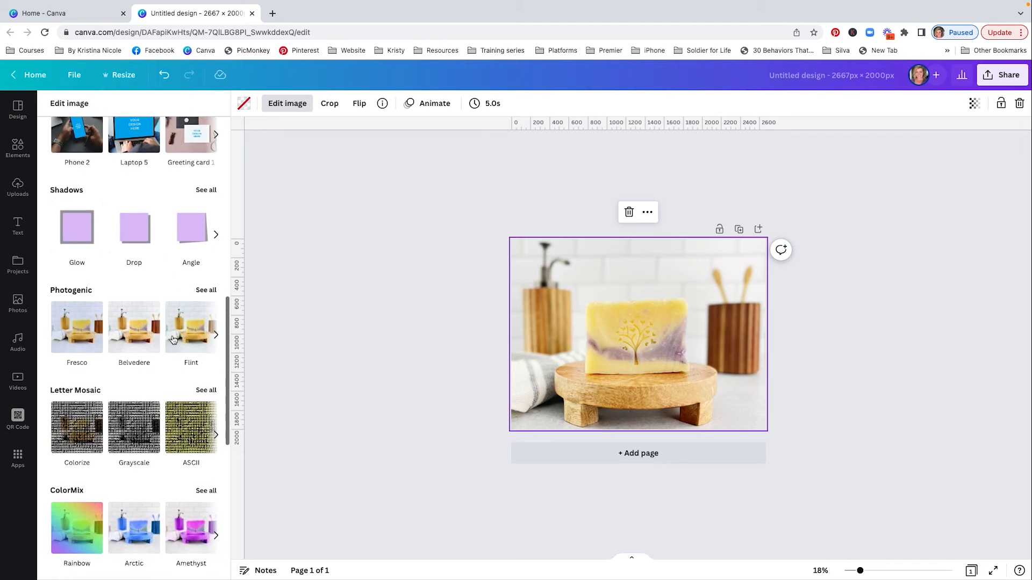
scroll("down", 3)
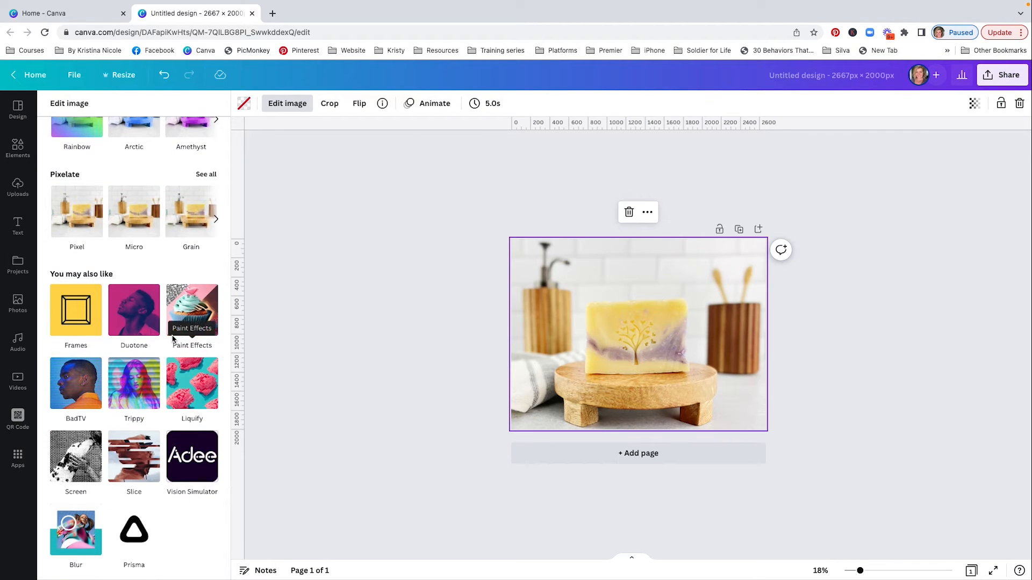
mouse_move(385, 298)
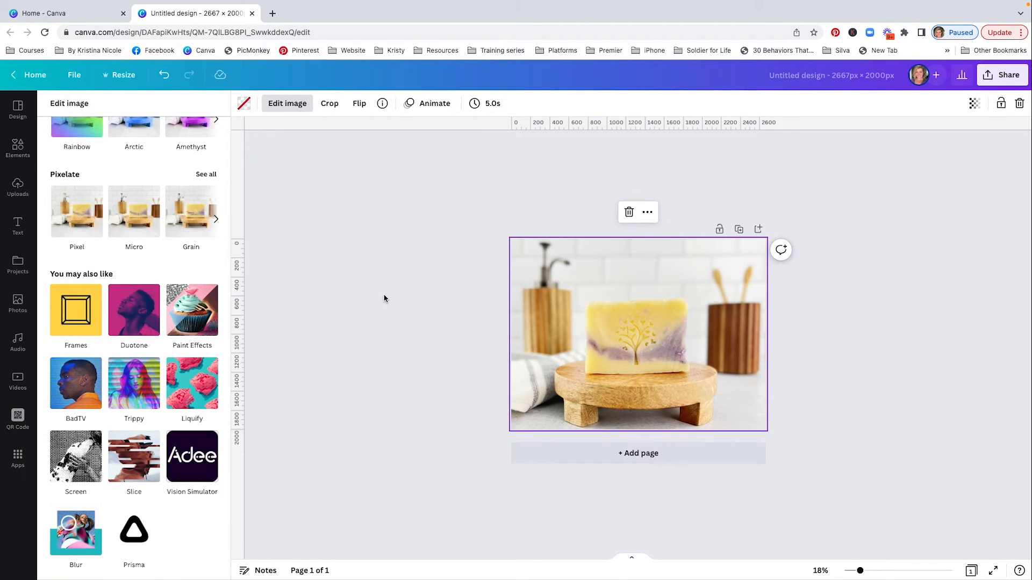
left_click(18, 187)
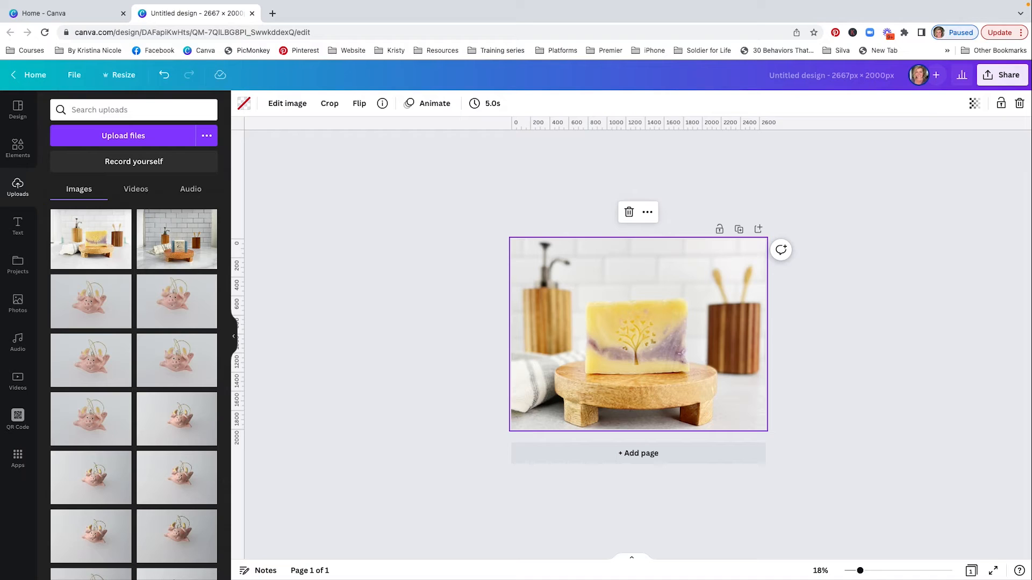
mouse_move(961, 142)
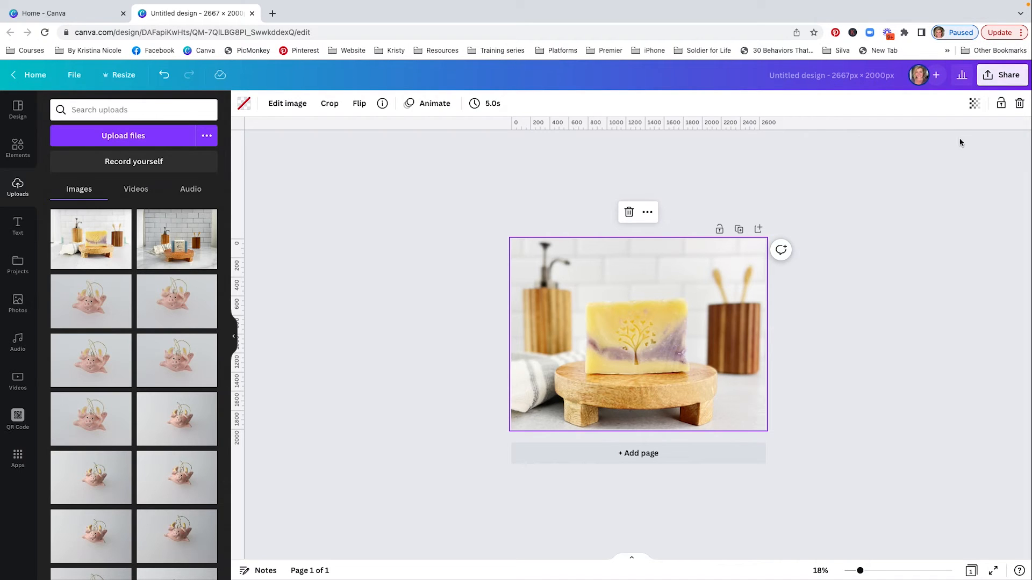
Download the design via Share as a JPG at quality 80, 2667 × 2000 px
left_click(1001, 75)
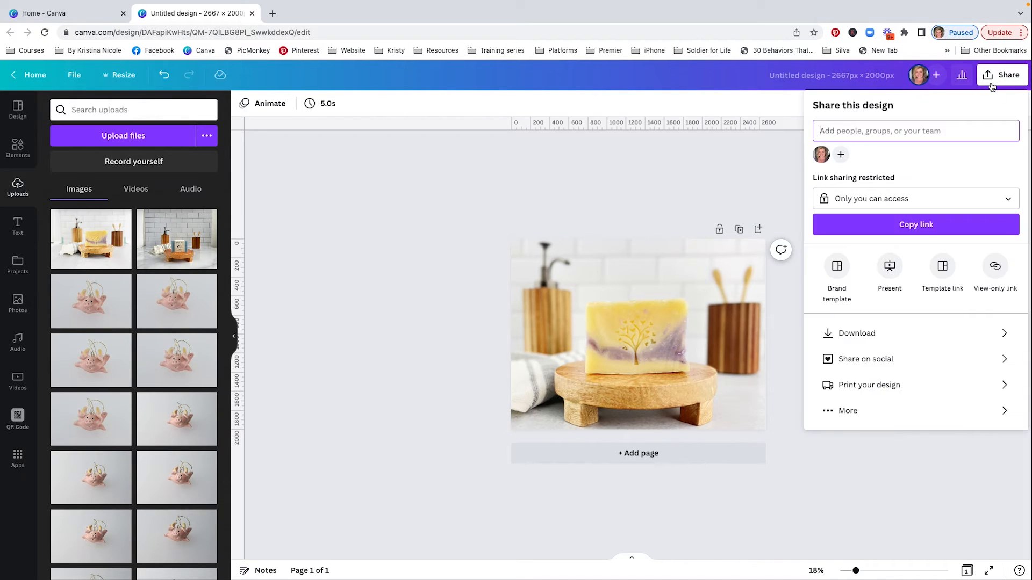
left_click(856, 334)
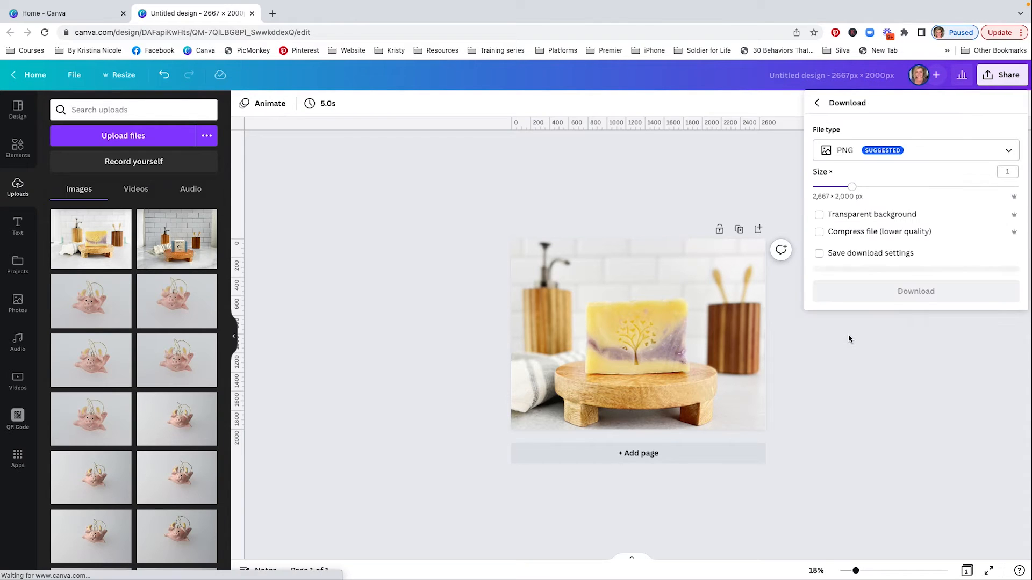
left_click(914, 150)
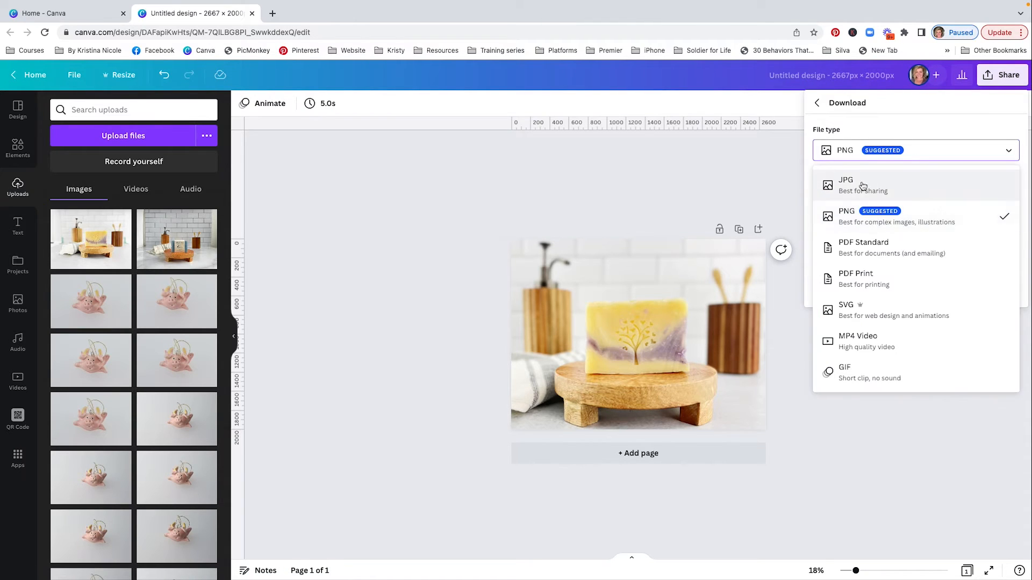
left_click(846, 185)
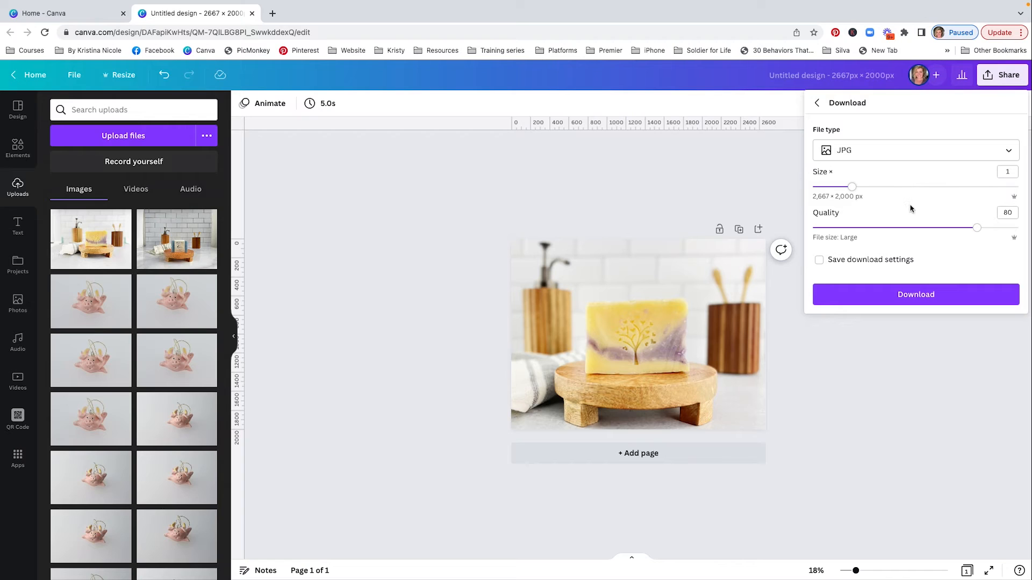
mouse_move(912, 214)
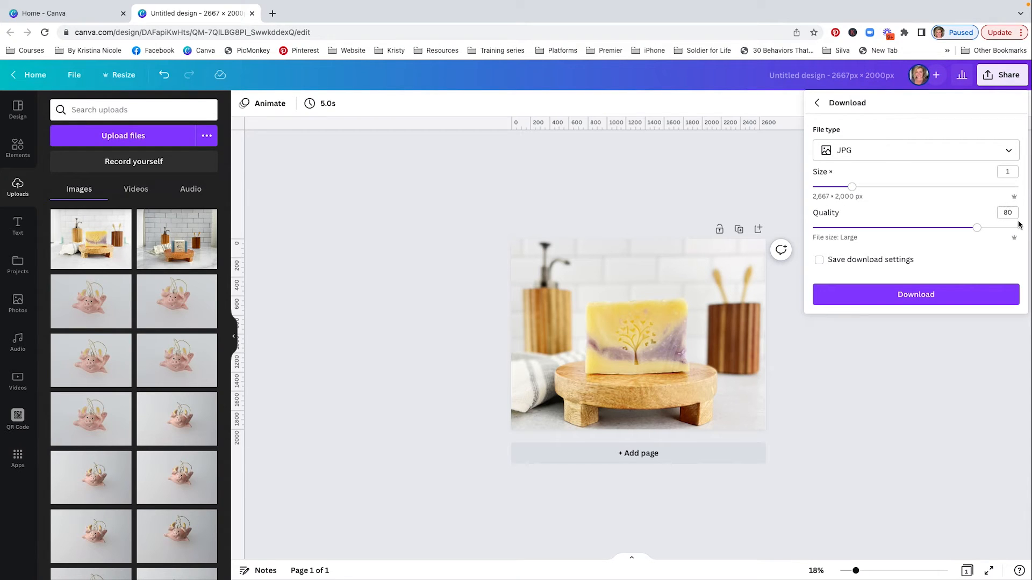
mouse_move(977, 224)
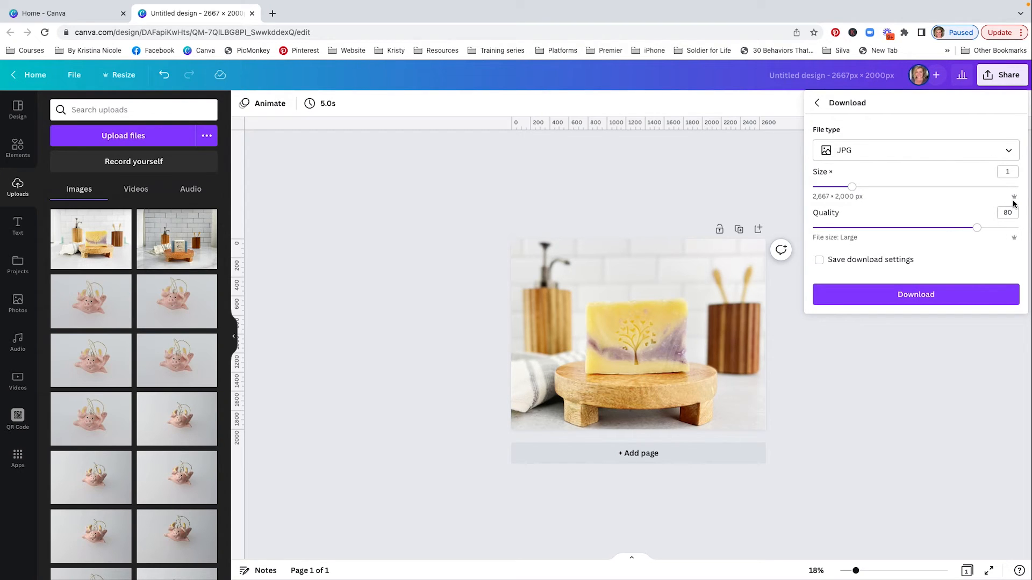
mouse_move(946, 249)
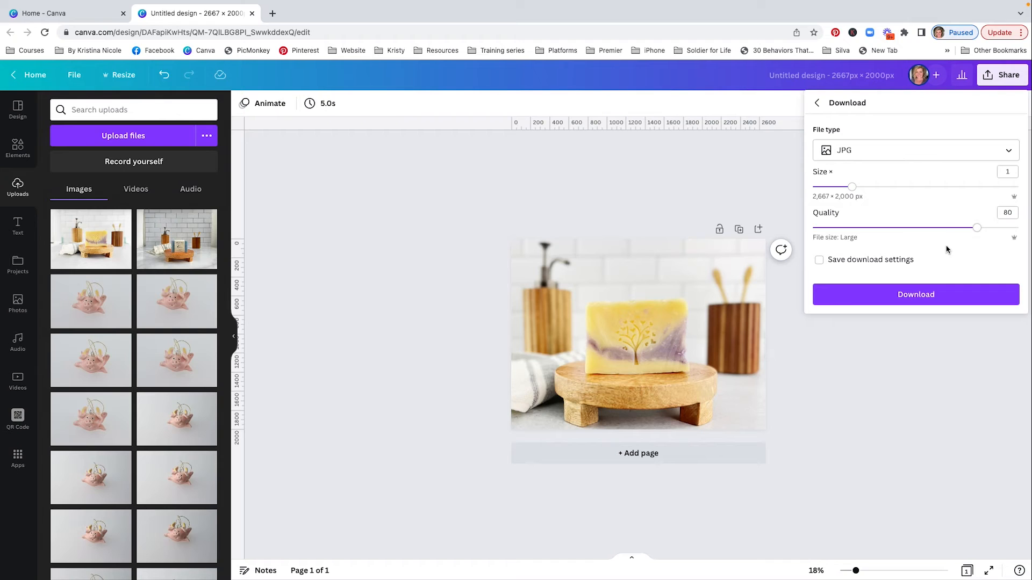
left_click(1006, 213)
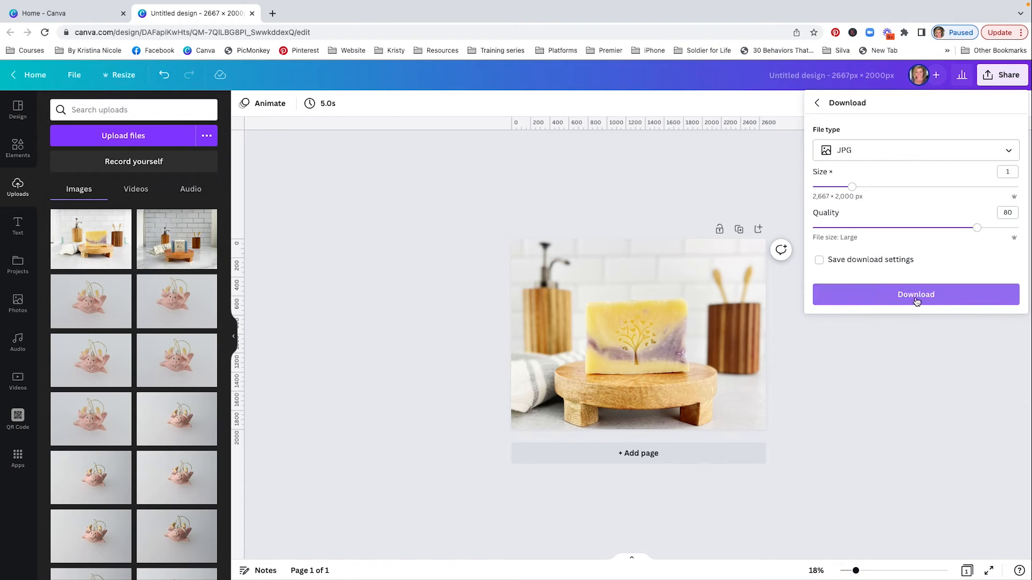
left_click(915, 294)
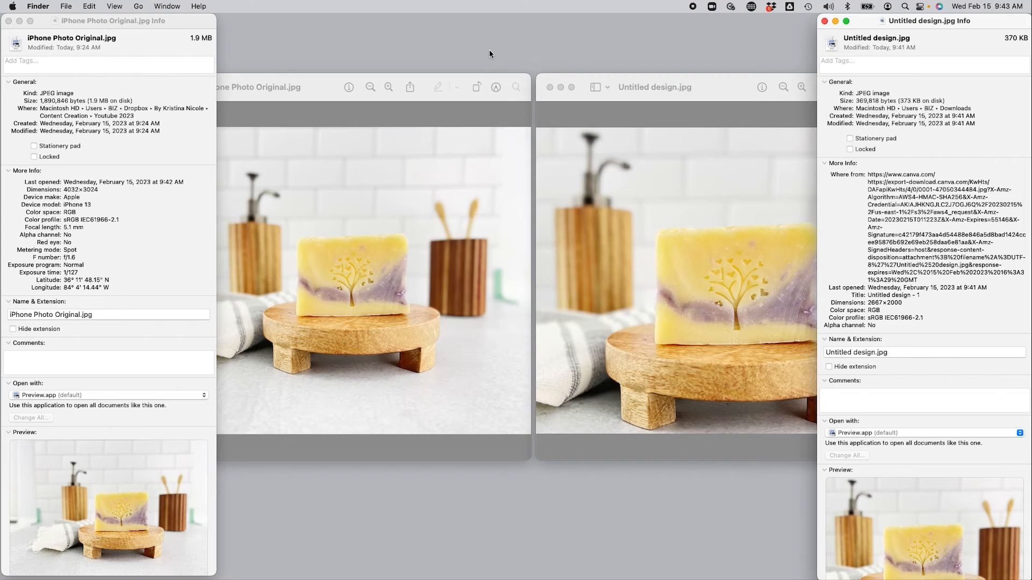
mouse_move(639, 309)
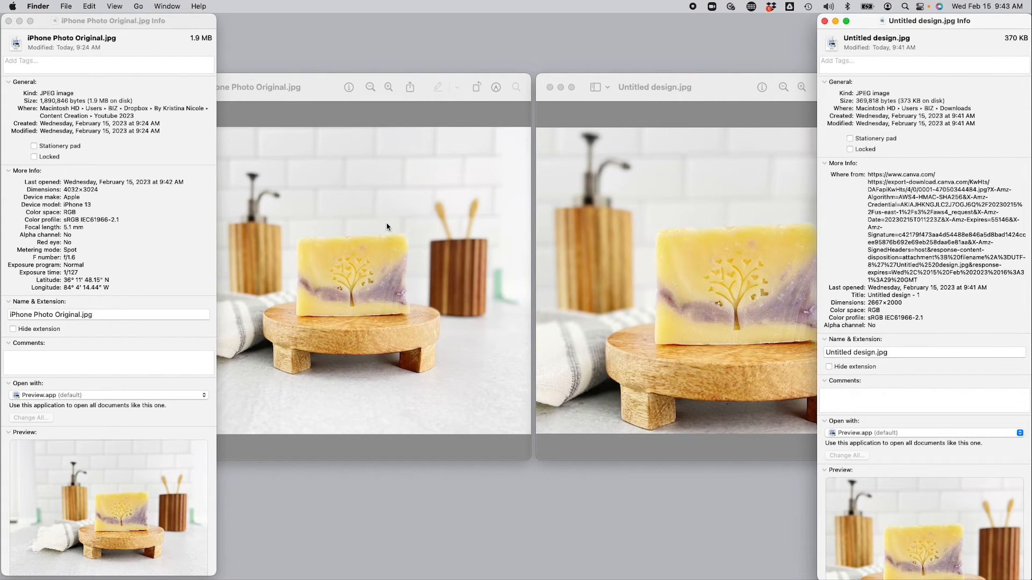
mouse_move(347, 366)
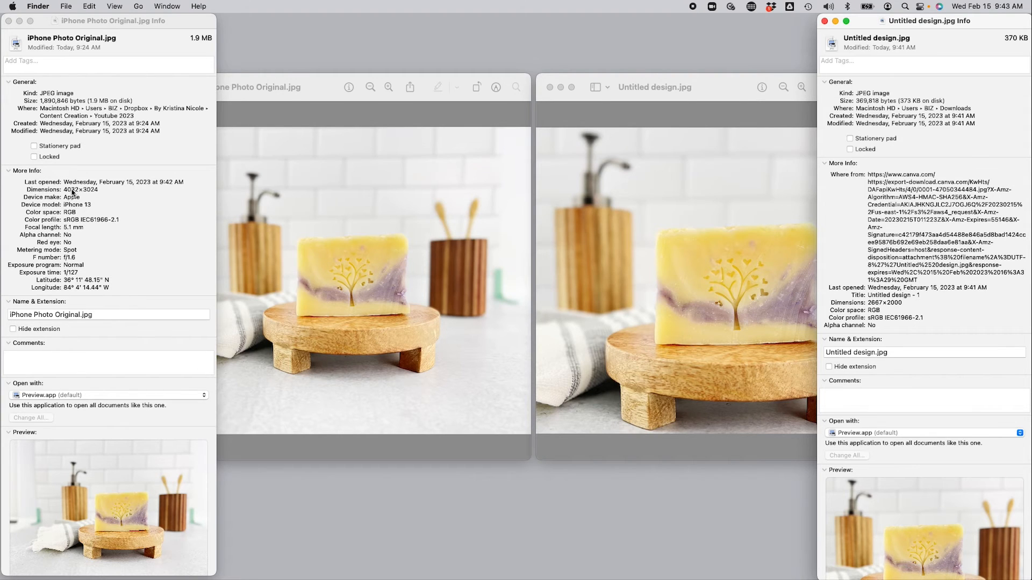
mouse_move(89, 194)
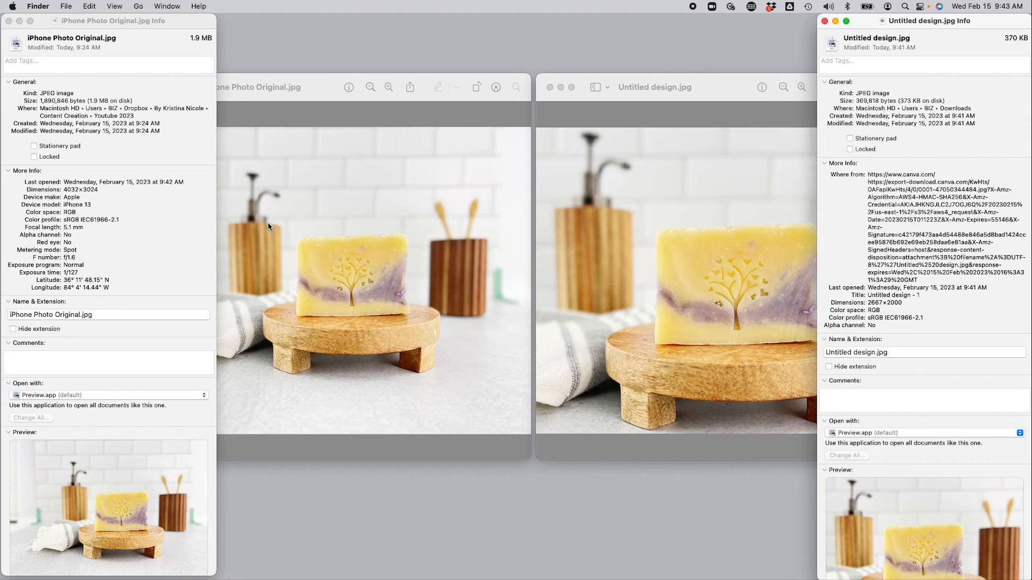
mouse_move(938, 277)
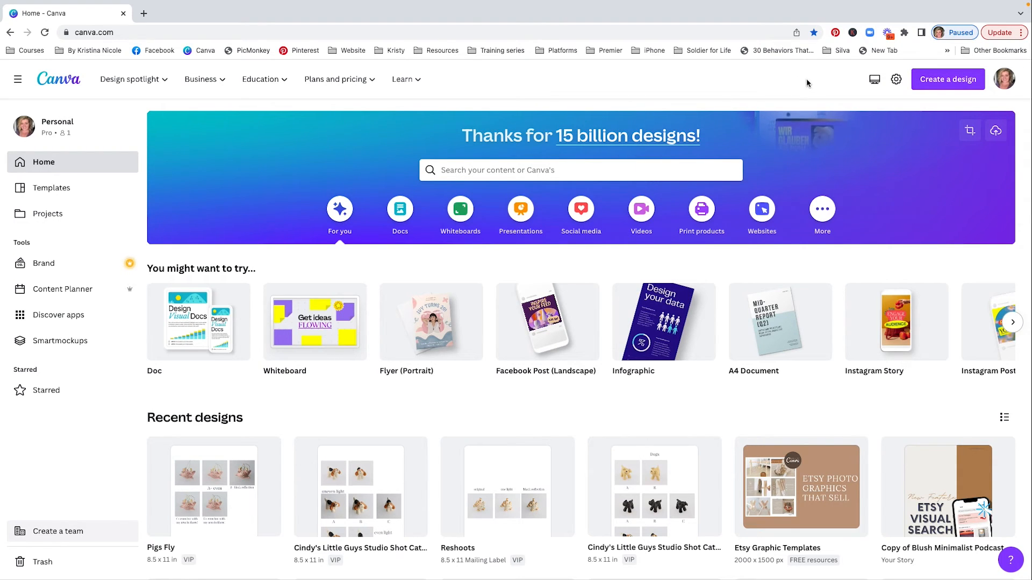
Open iPhone Photo Original.jpg from the computer as its own Canva design
left_click(947, 79)
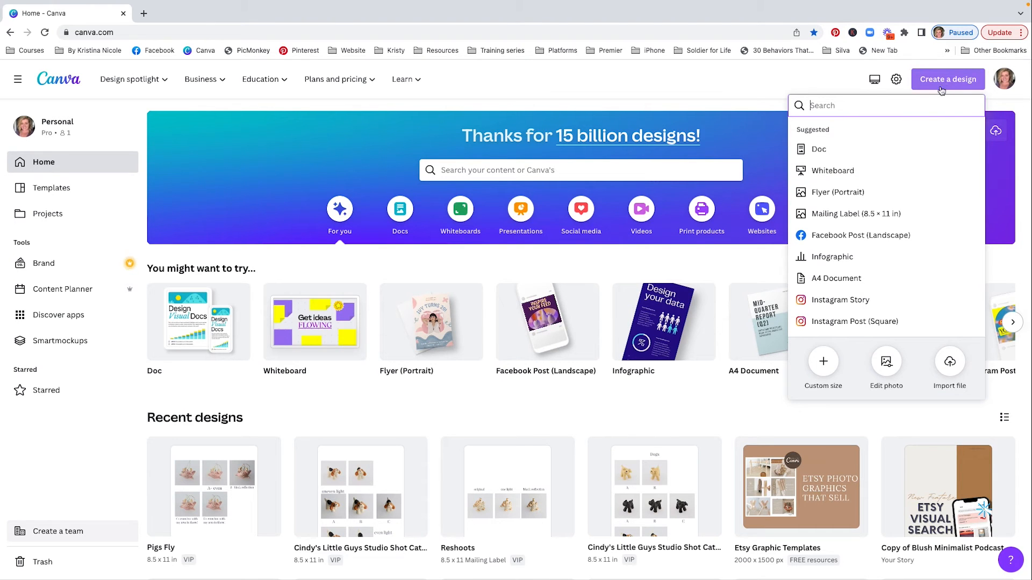
left_click(949, 366)
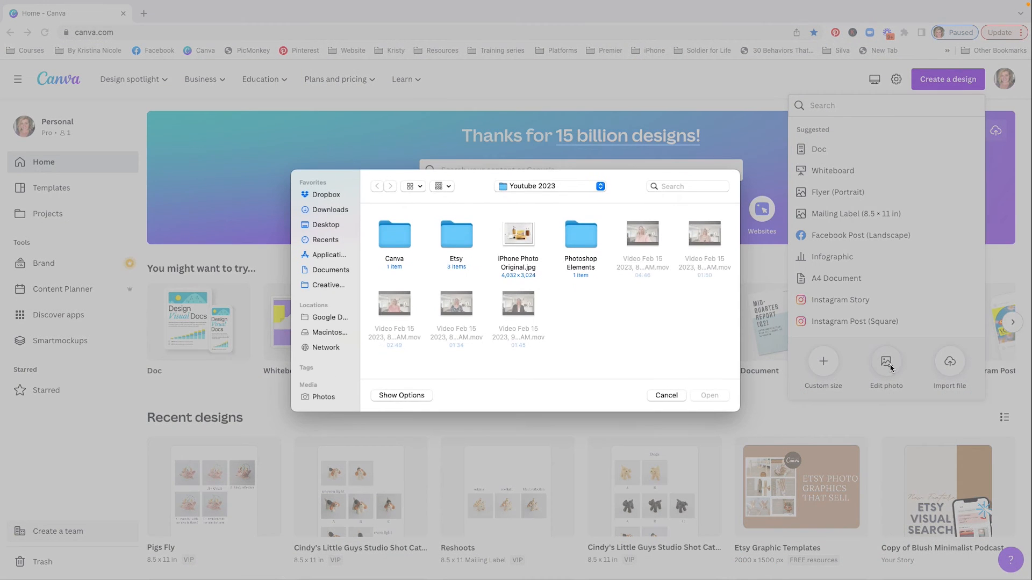
left_click(517, 233)
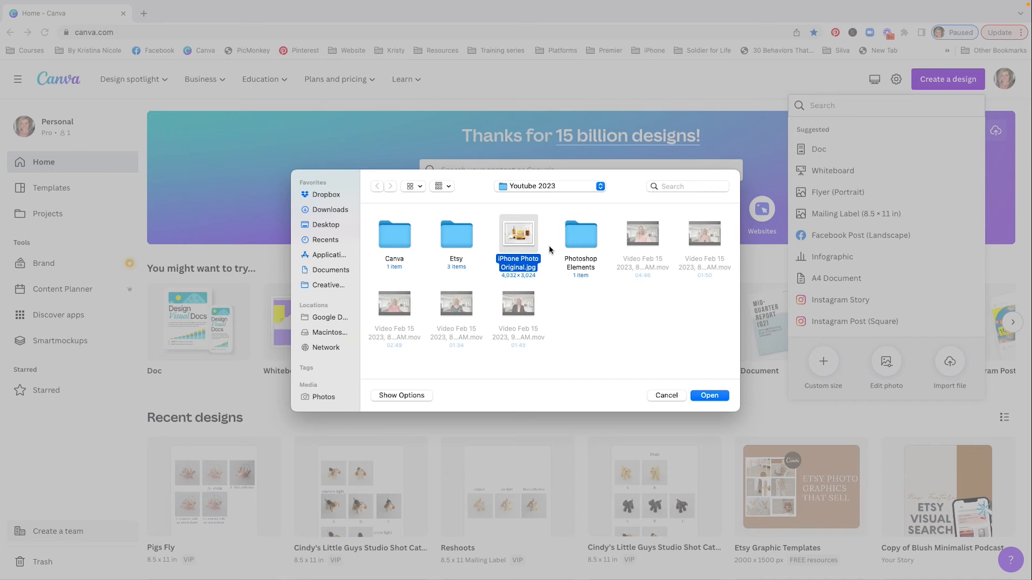
left_click(665, 396)
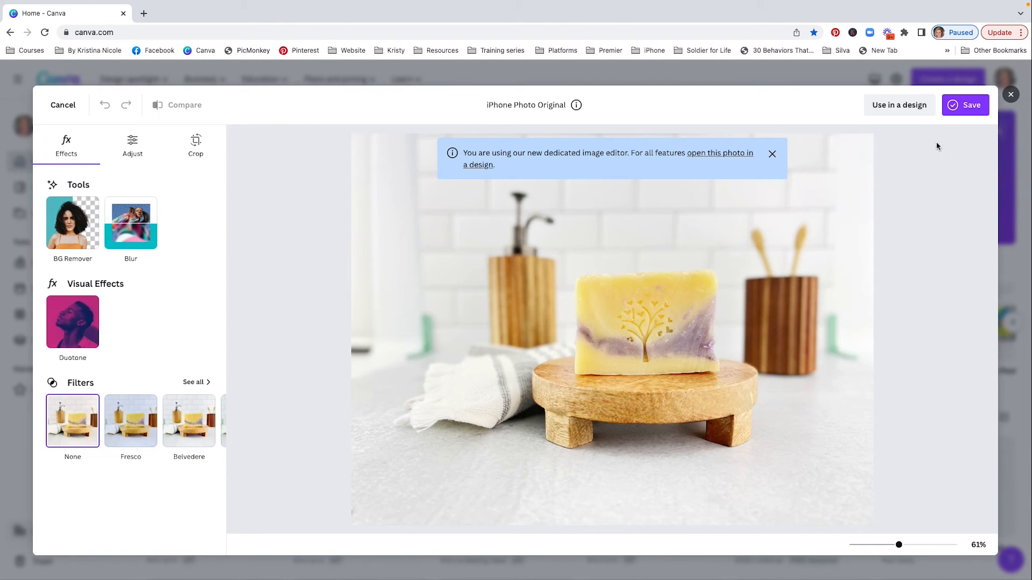
Bring up the resize options showing the design's current 2048 × 1536 px size
left_click(716, 154)
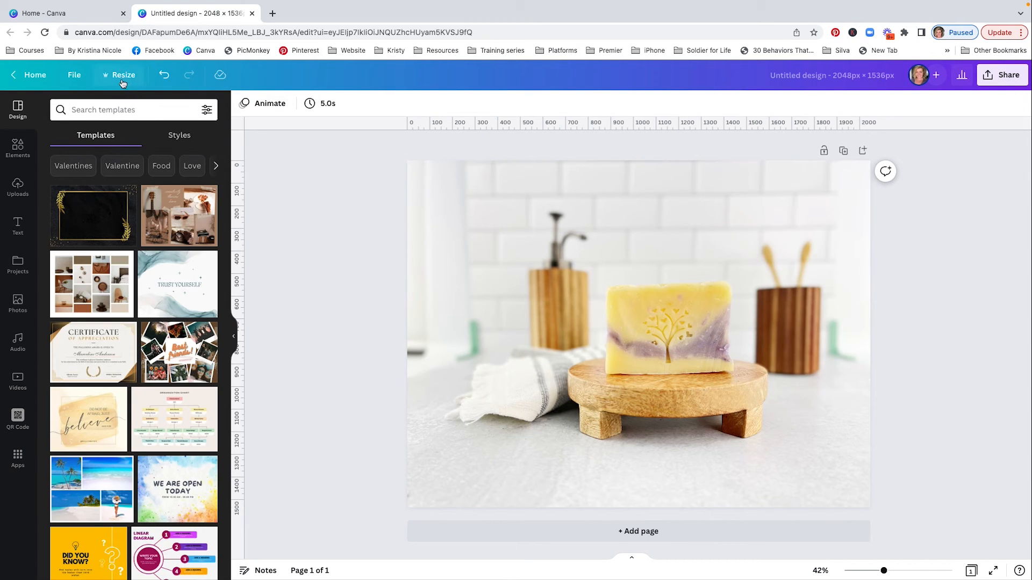
mouse_move(122, 77)
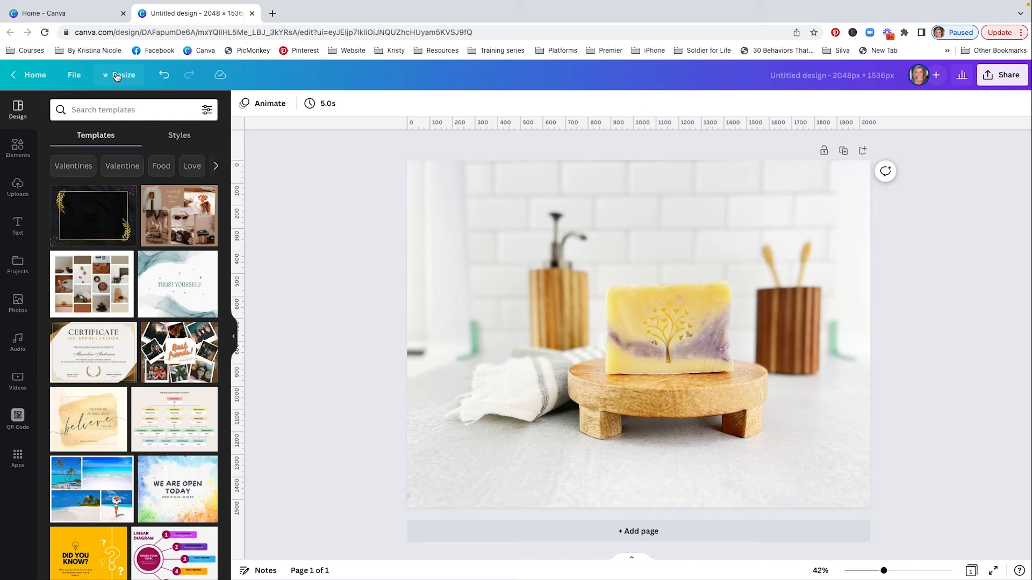
left_click(124, 74)
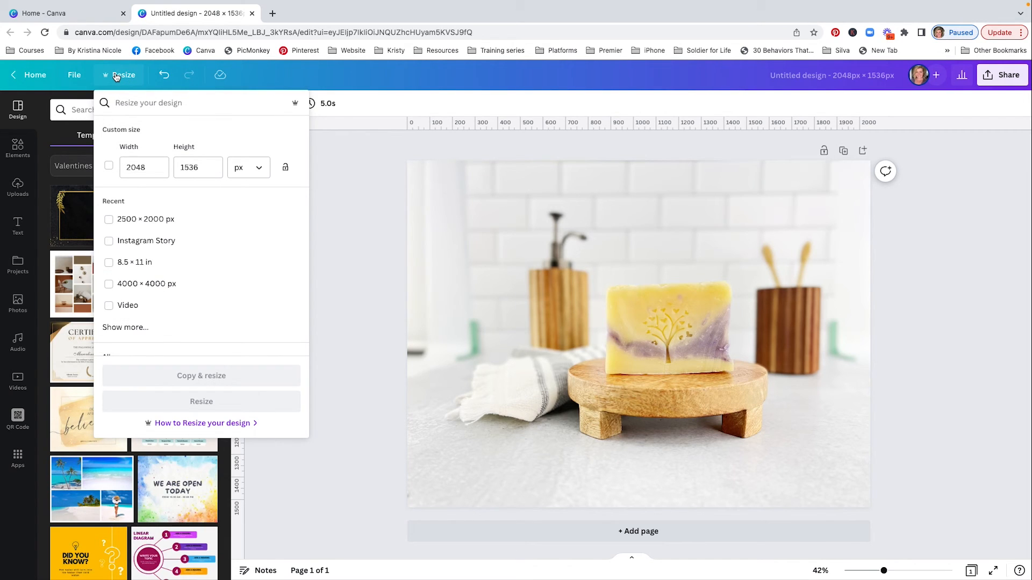
Make a resized copy of the design at a custom size of 2667 × 2000 px
left_click(143, 168)
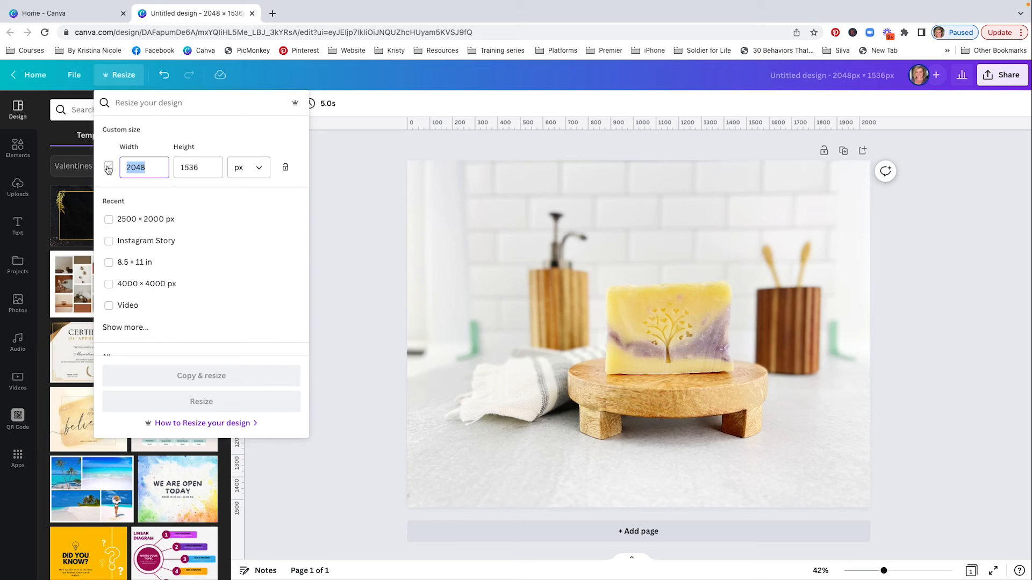
left_click(109, 166)
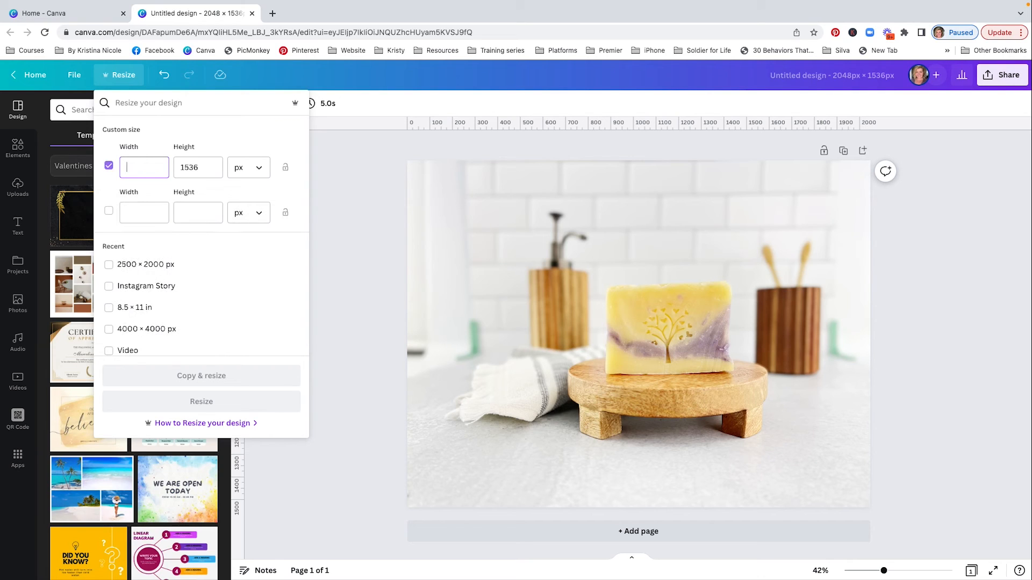
type("2")
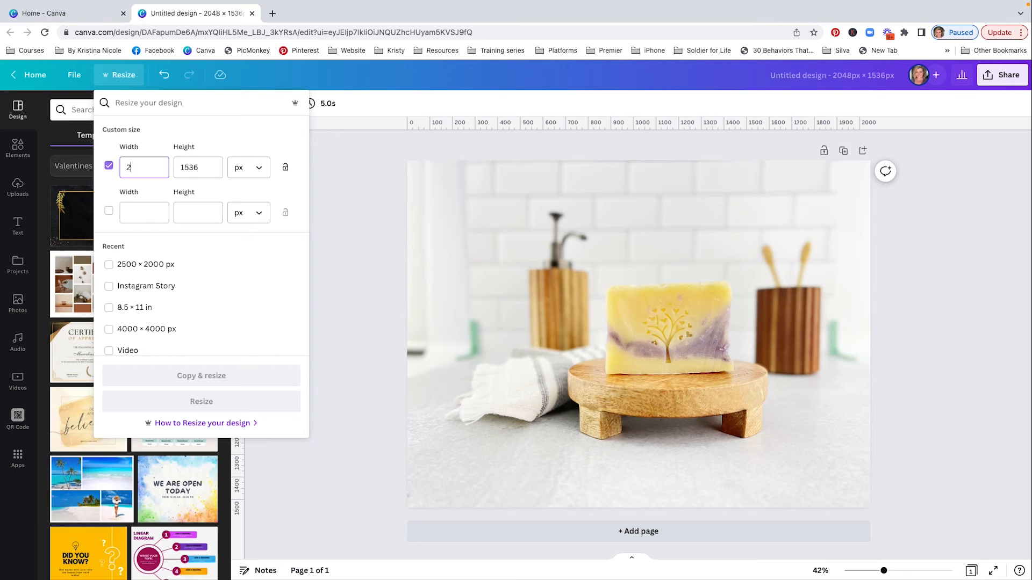
type("667")
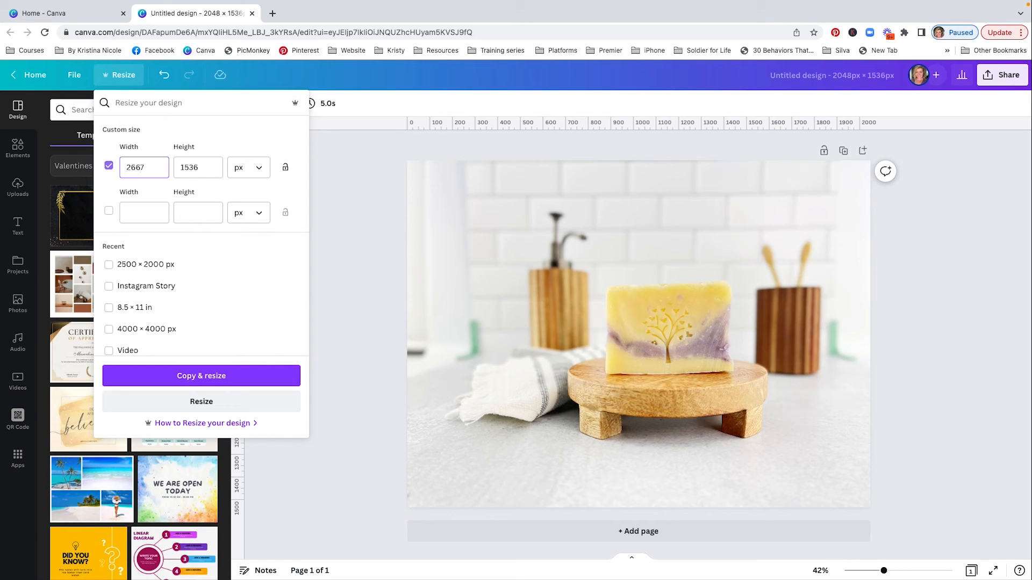
type("2000")
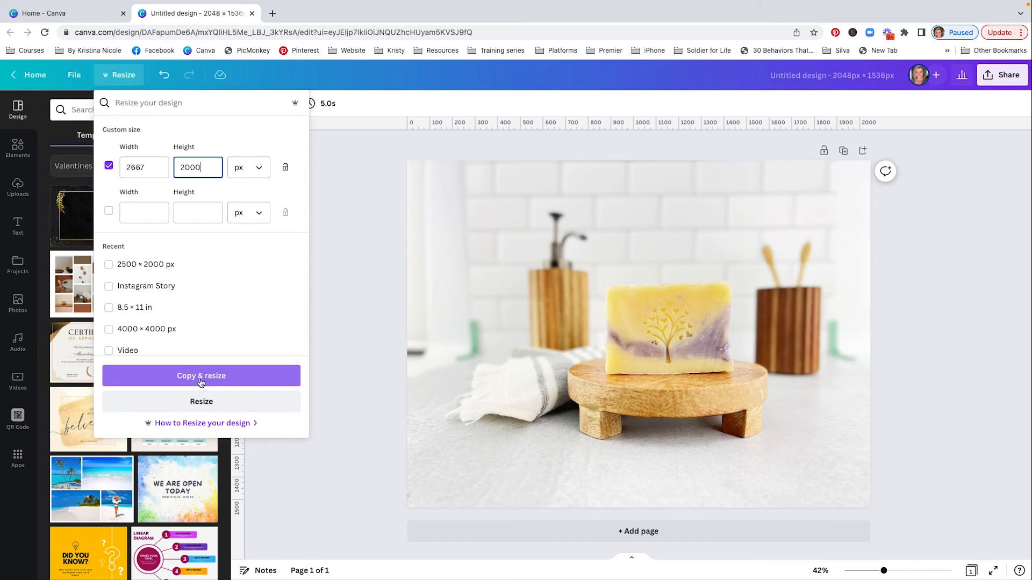
left_click(201, 376)
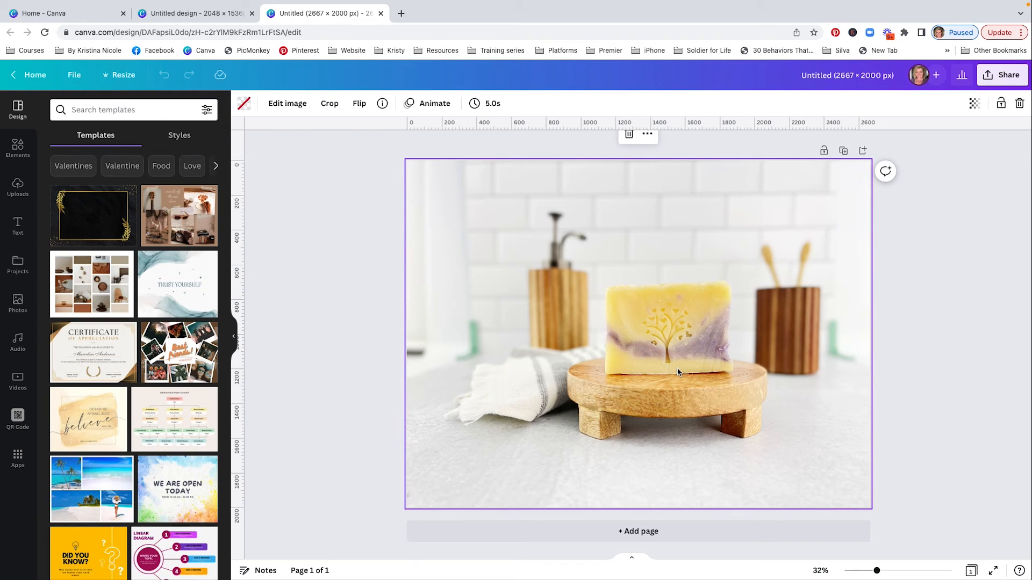
mouse_move(466, 207)
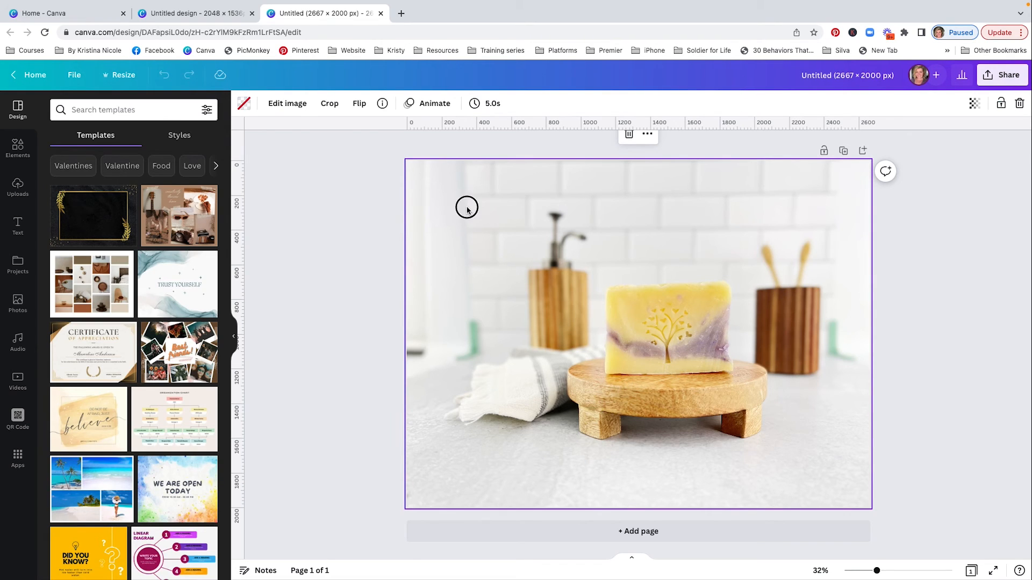
Enlarge the soap photo to fill the 2667 × 2000 px page and bring up sharing options
left_click(329, 103)
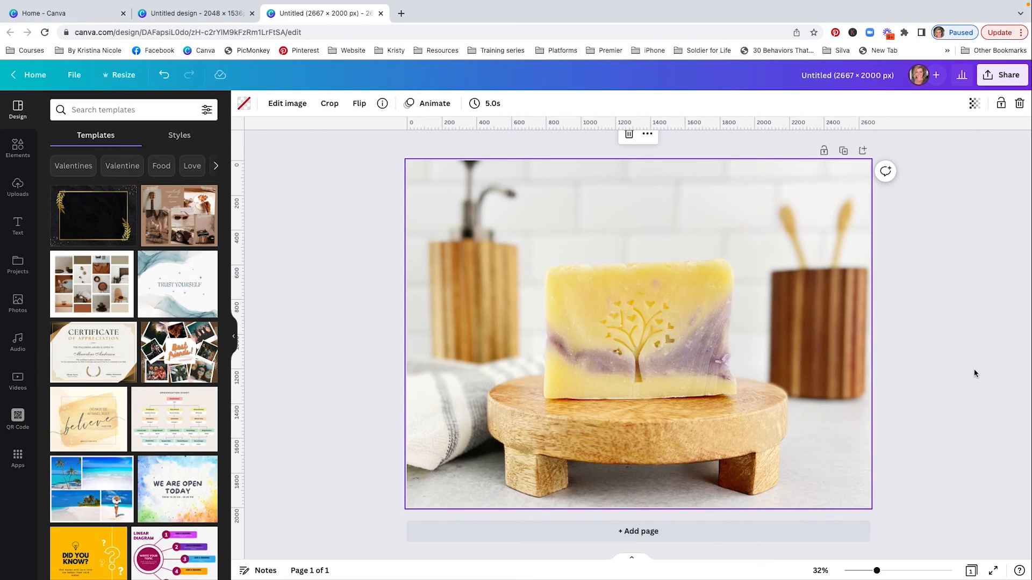
left_click(1000, 74)
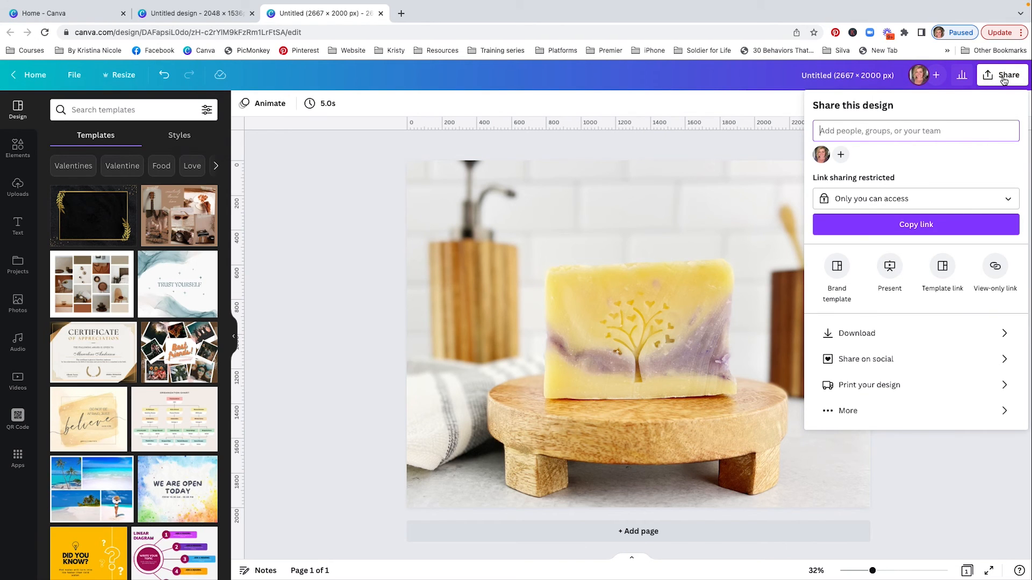
Set the download format to JPG and raise the quality slider for the 2667 × 2000 px design
left_click(856, 333)
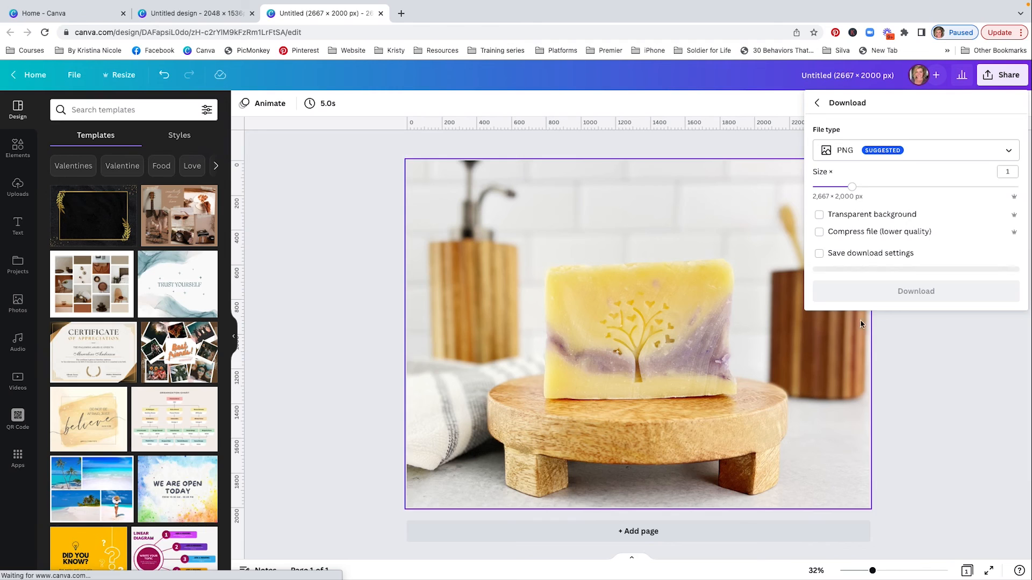
left_click(914, 150)
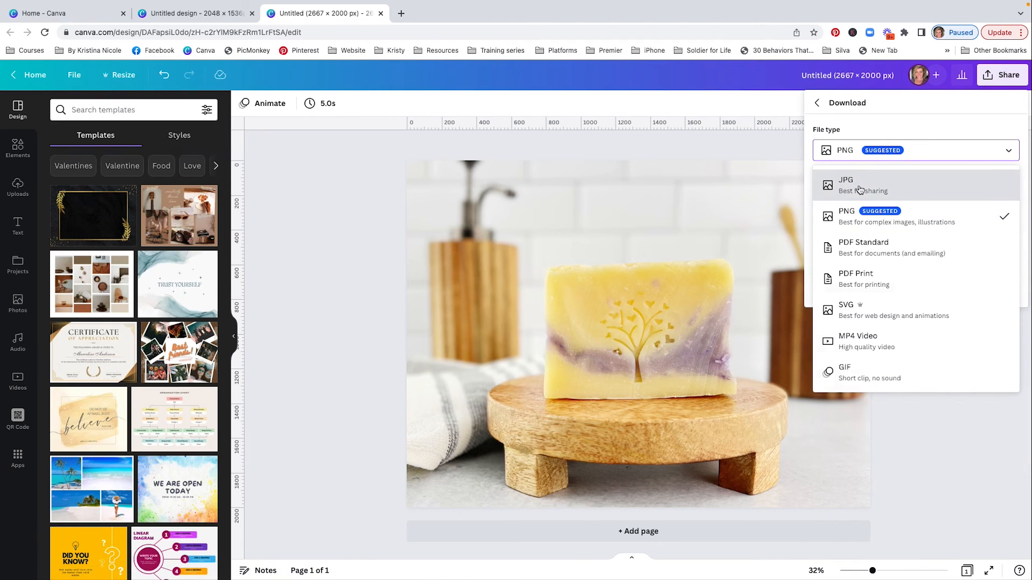
left_click(846, 184)
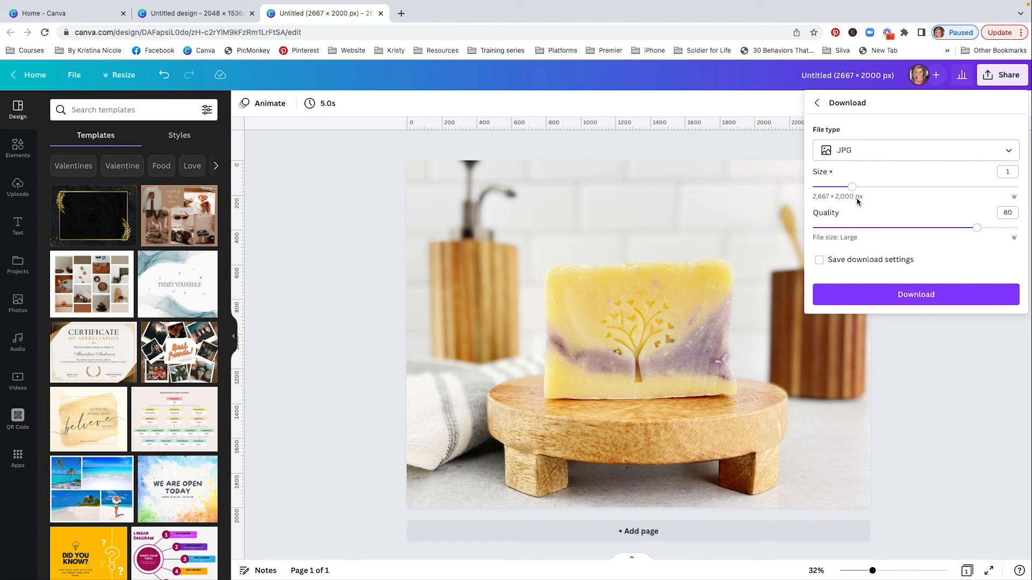
mouse_move(978, 232)
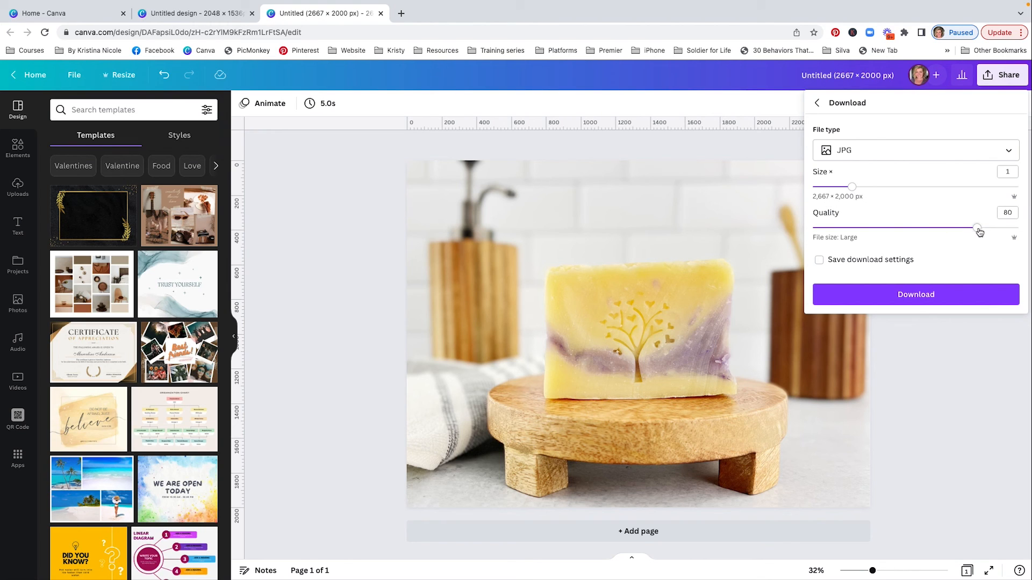
left_click_drag(979, 227, 995, 227)
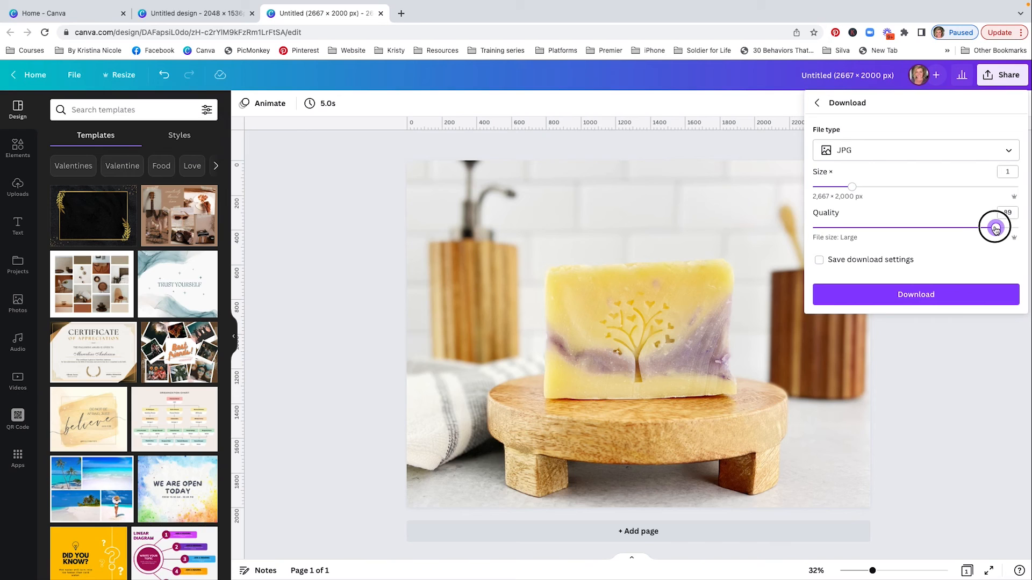
left_click_drag(993, 227, 997, 228)
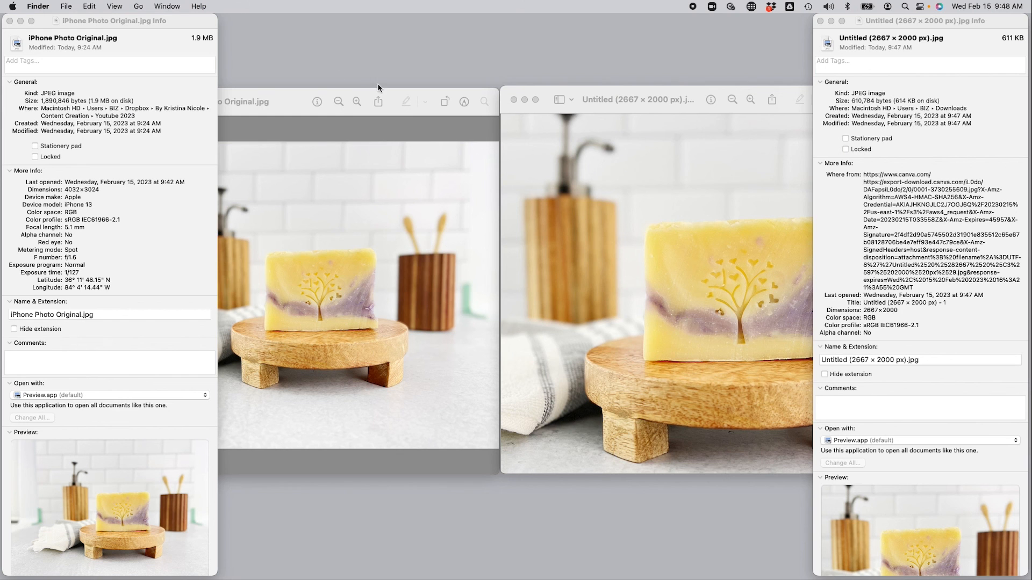
mouse_move(320, 338)
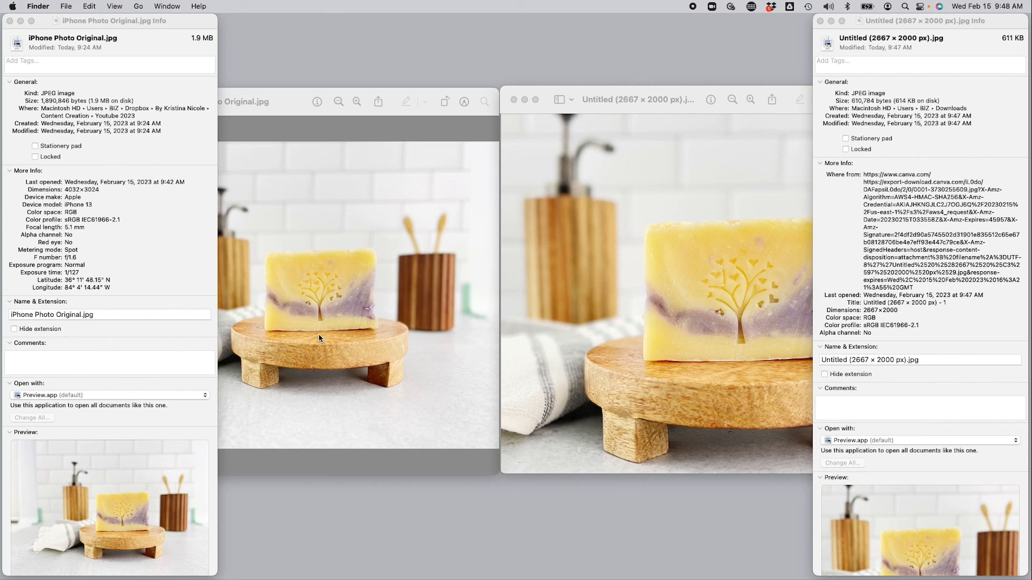
mouse_move(350, 293)
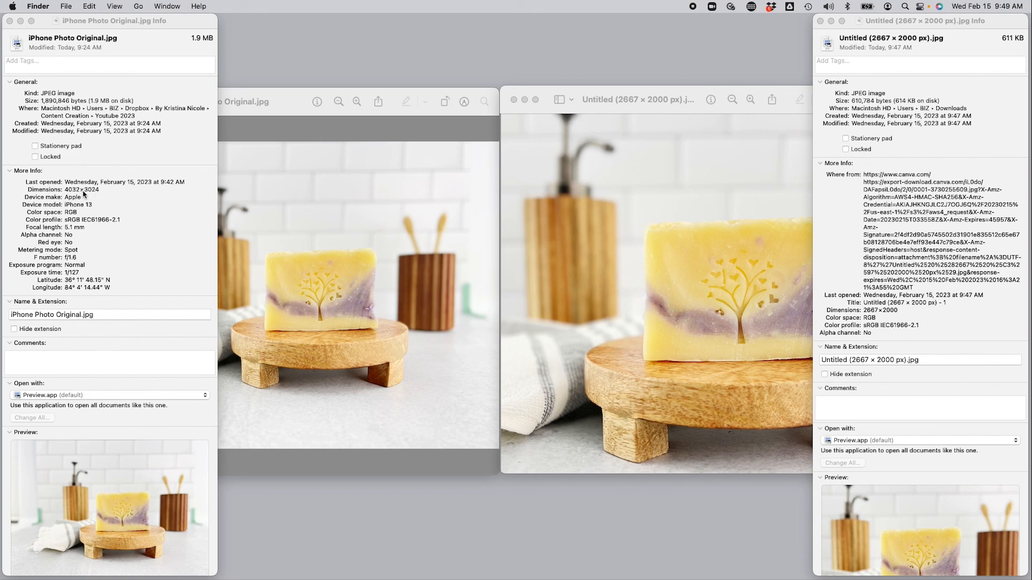
mouse_move(92, 108)
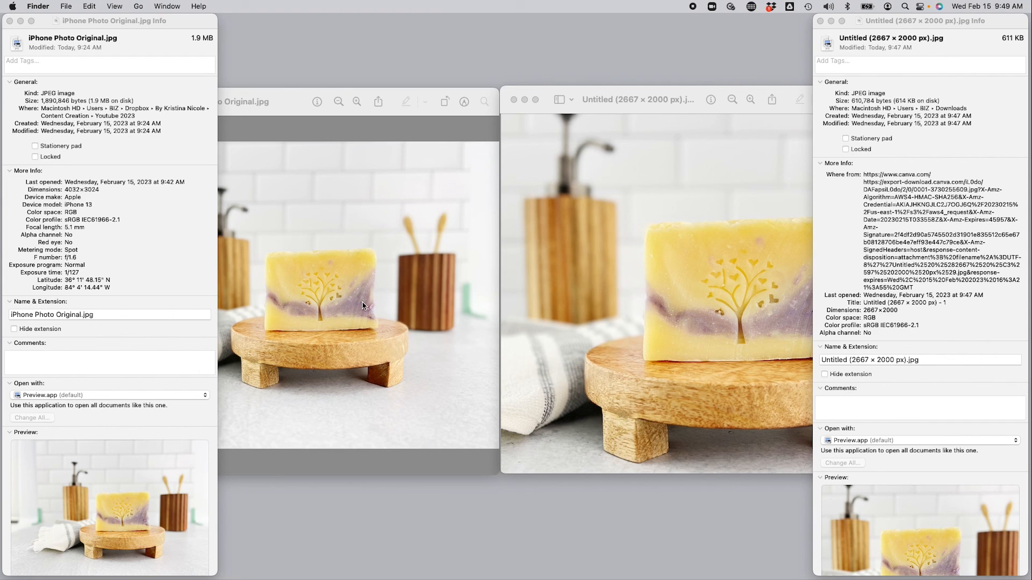
mouse_move(690, 295)
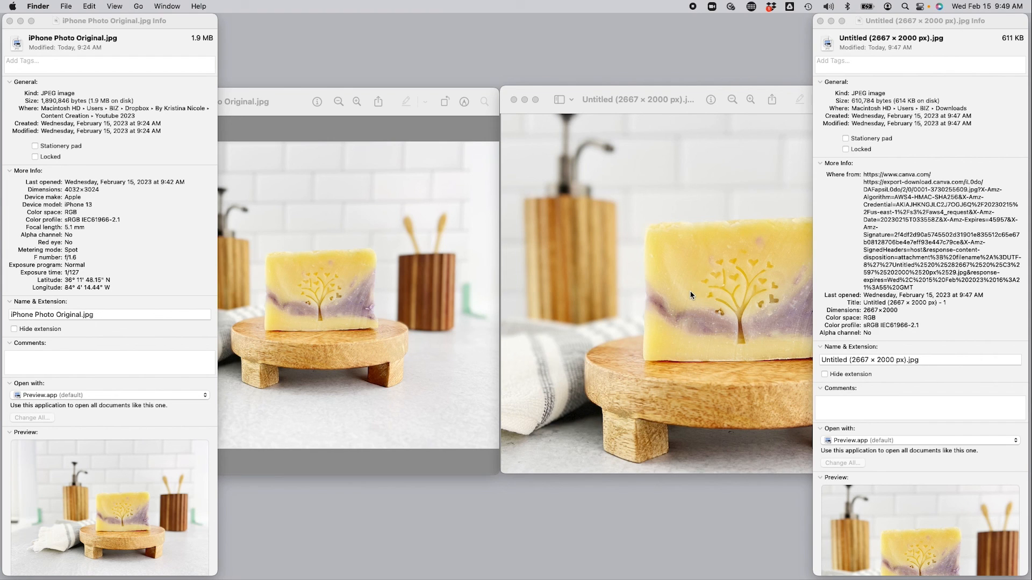
mouse_move(858, 313)
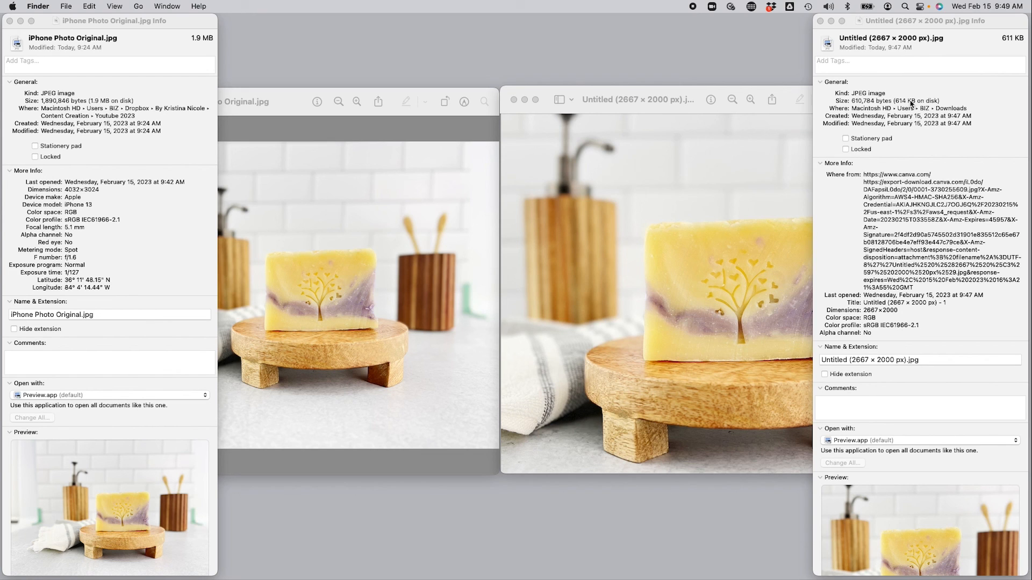
mouse_move(903, 109)
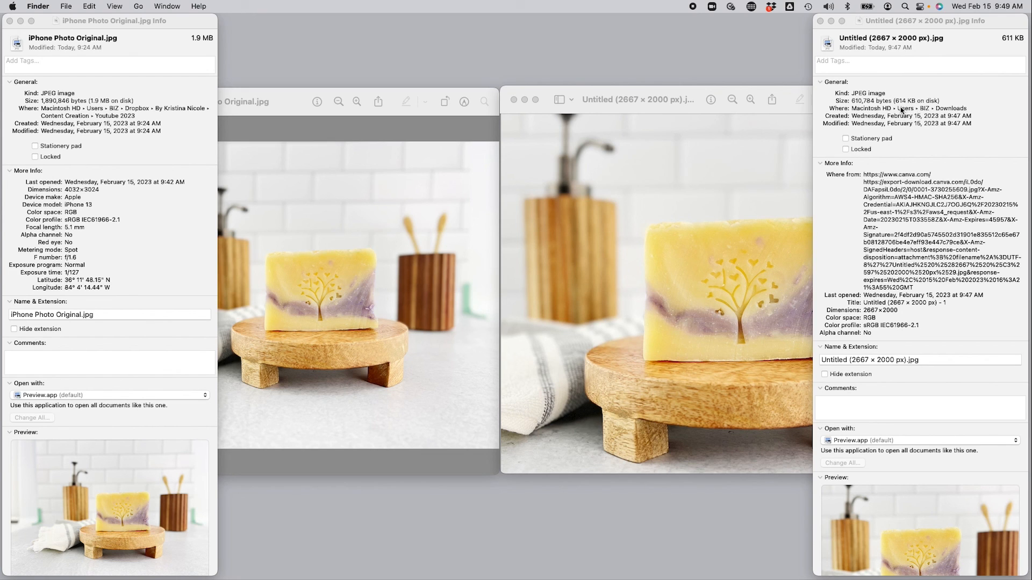